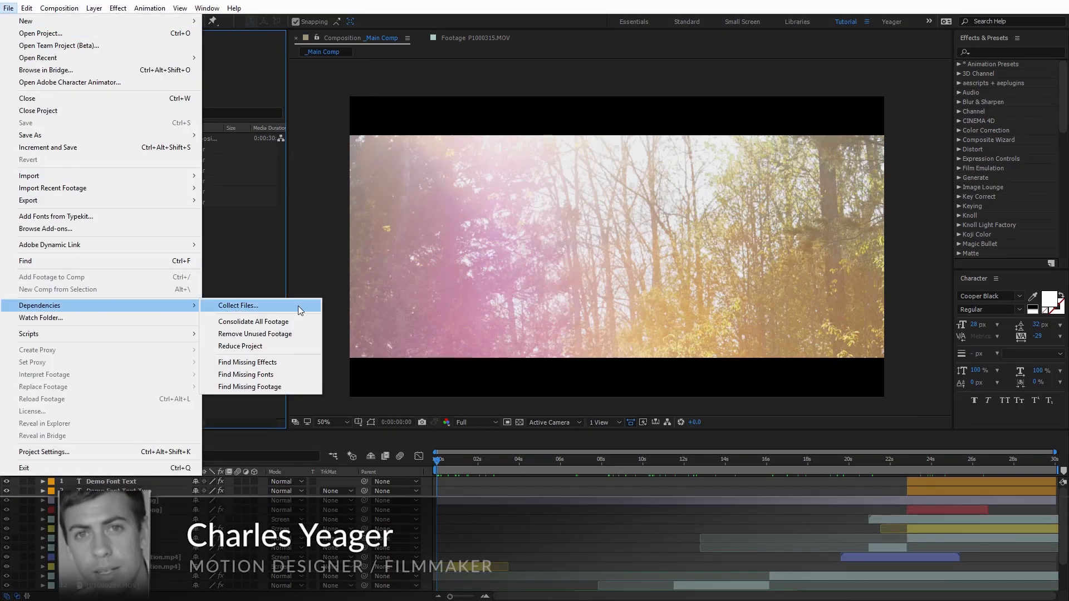
Bring up Collect Files via File > Dependencies, reporting 13 files (1.5 GB)
{"action": "left_click", "coordinate": [238, 305]}
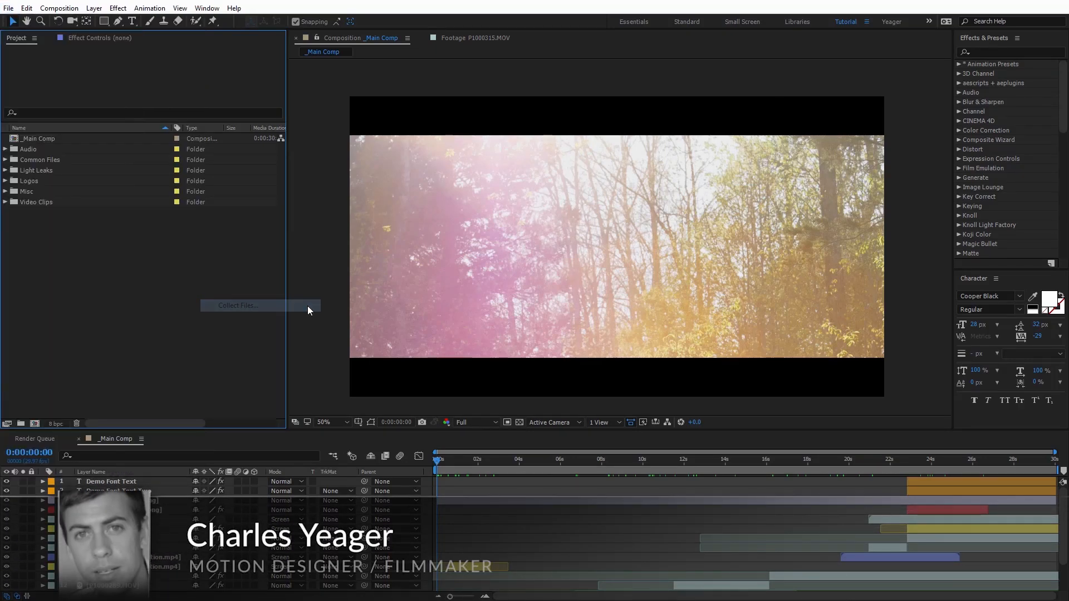
{"action": "left_click", "coordinate": [237, 305]}
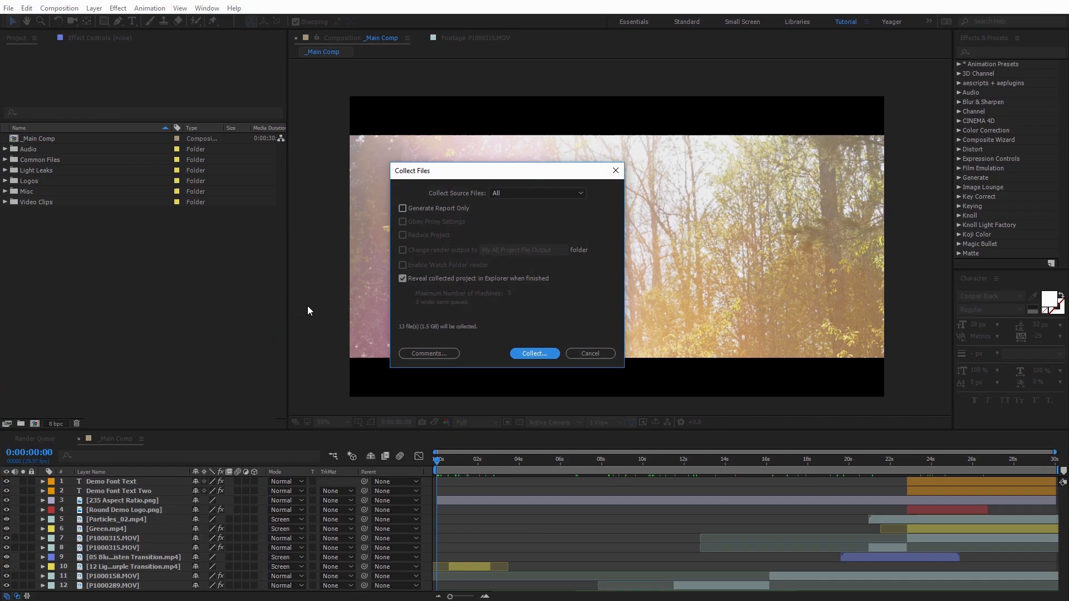
Confirm collecting, then browse the package's Footage > Video Clips and Audio folders and return to My AE Project File folder
{"action": "left_click", "coordinate": [534, 353]}
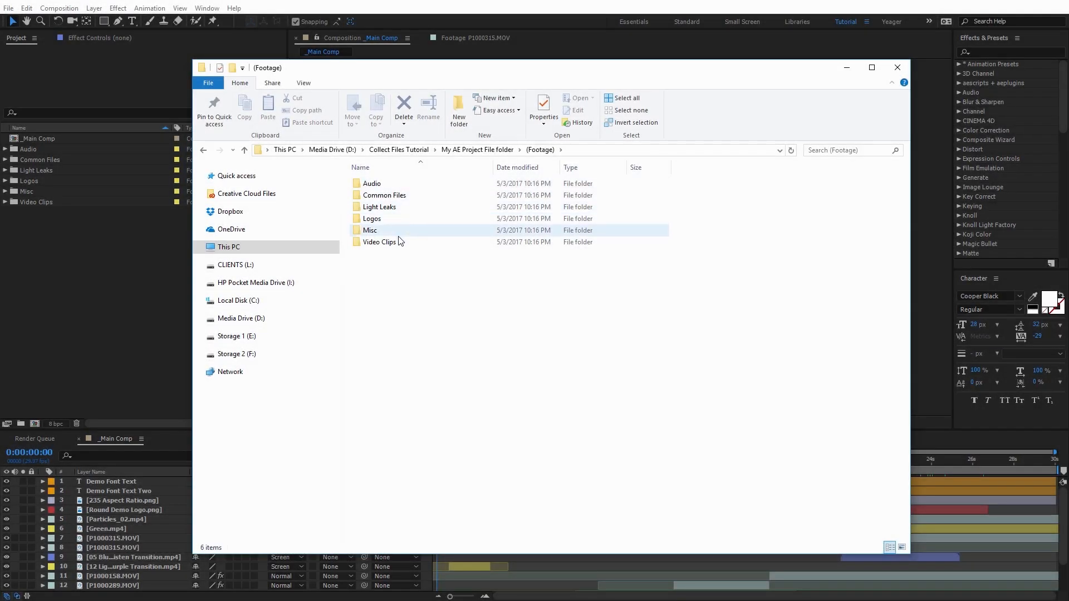
{"action": "double_click", "coordinate": [380, 241]}
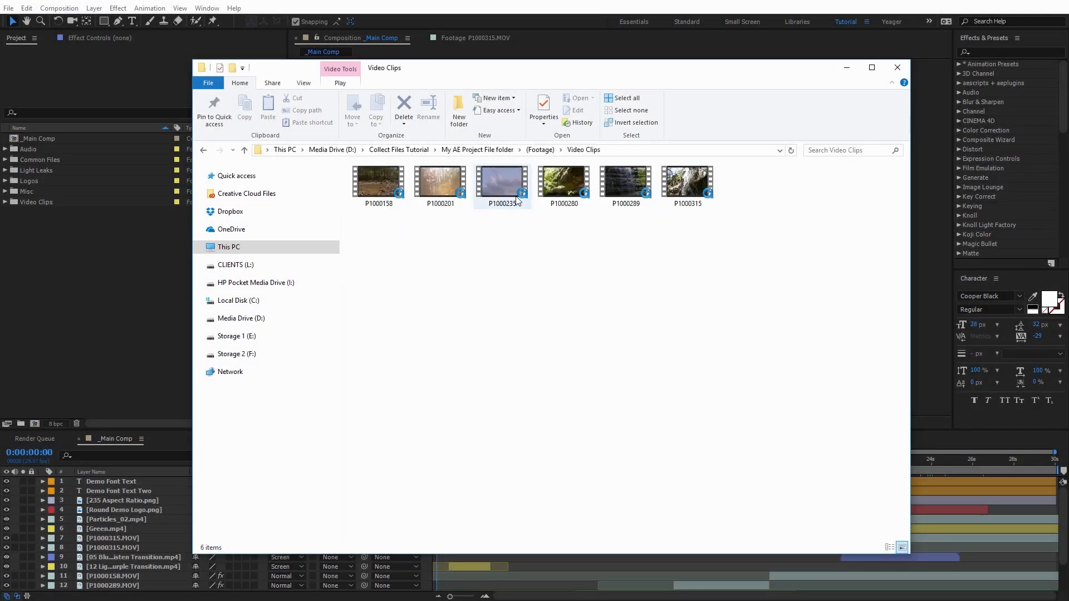
{"action": "left_click", "coordinate": [244, 149]}
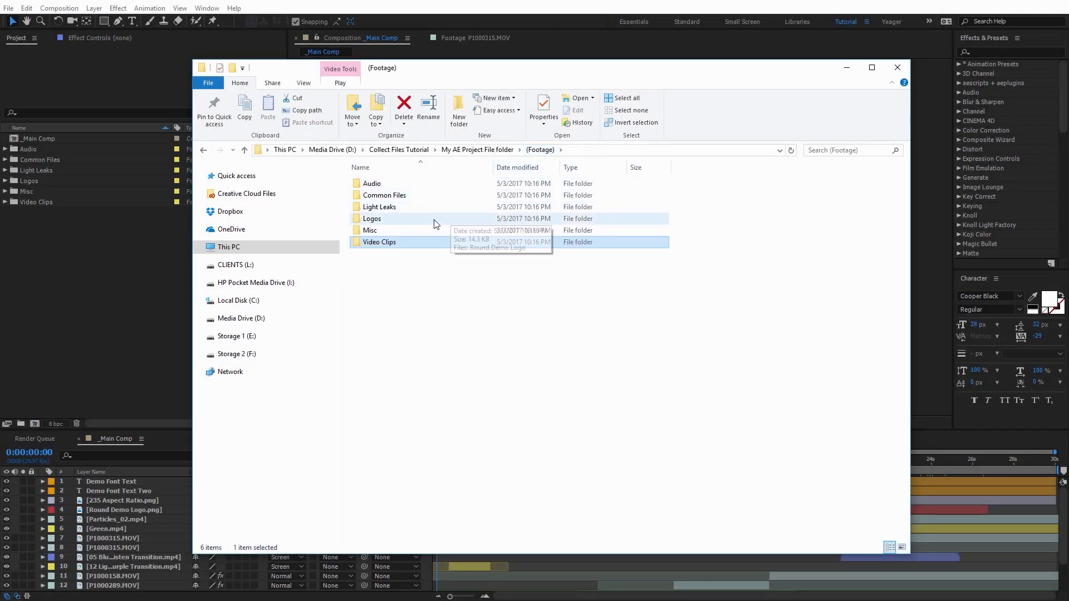
{"action": "double_click", "coordinate": [371, 182]}
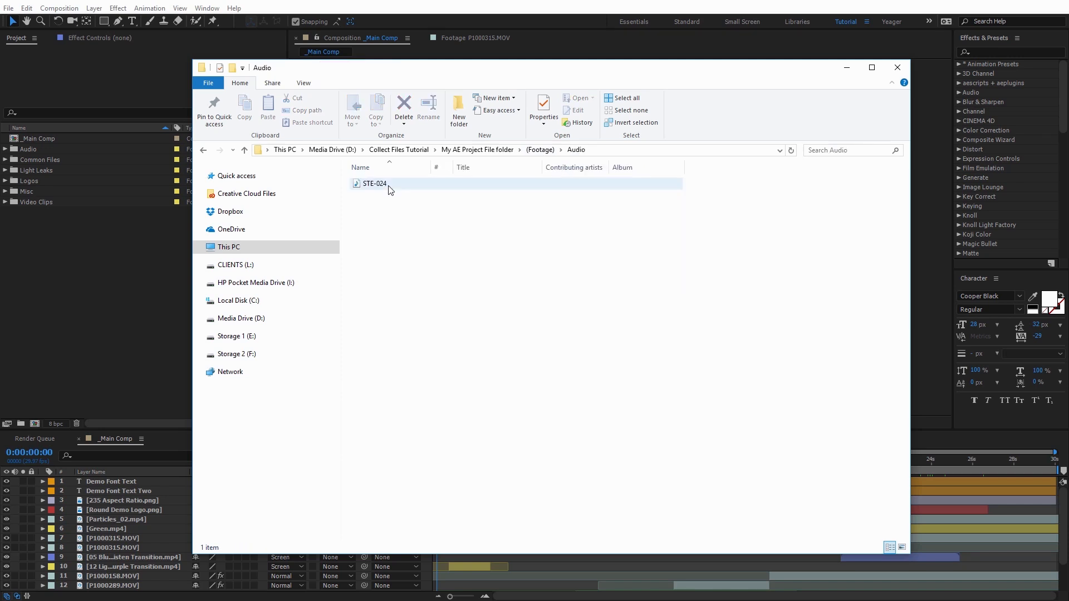
{"action": "left_click", "coordinate": [244, 151]}
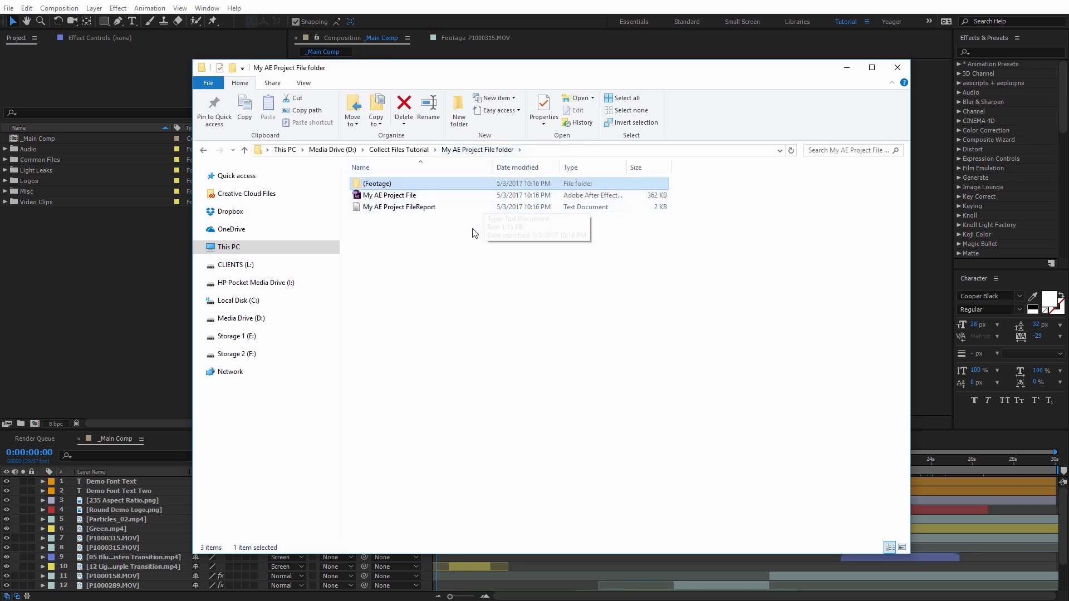
{"action": "left_click", "coordinate": [475, 235]}
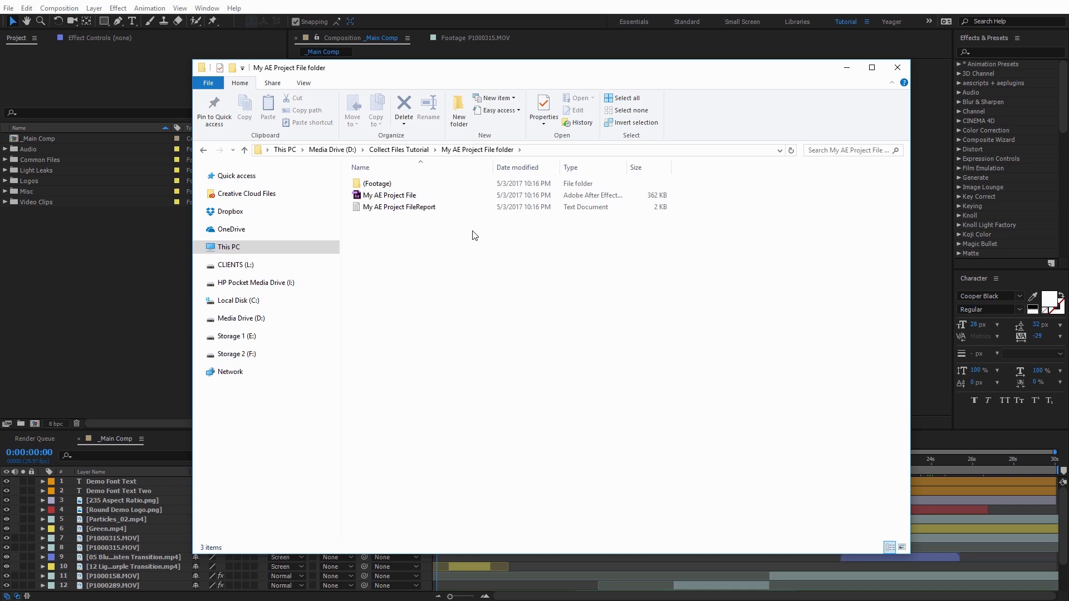
Scrub the composition, return to its first frame, and bring up Collect Files reporting 31 files (4.5 GB)
{"action": "left_click", "coordinate": [898, 66]}
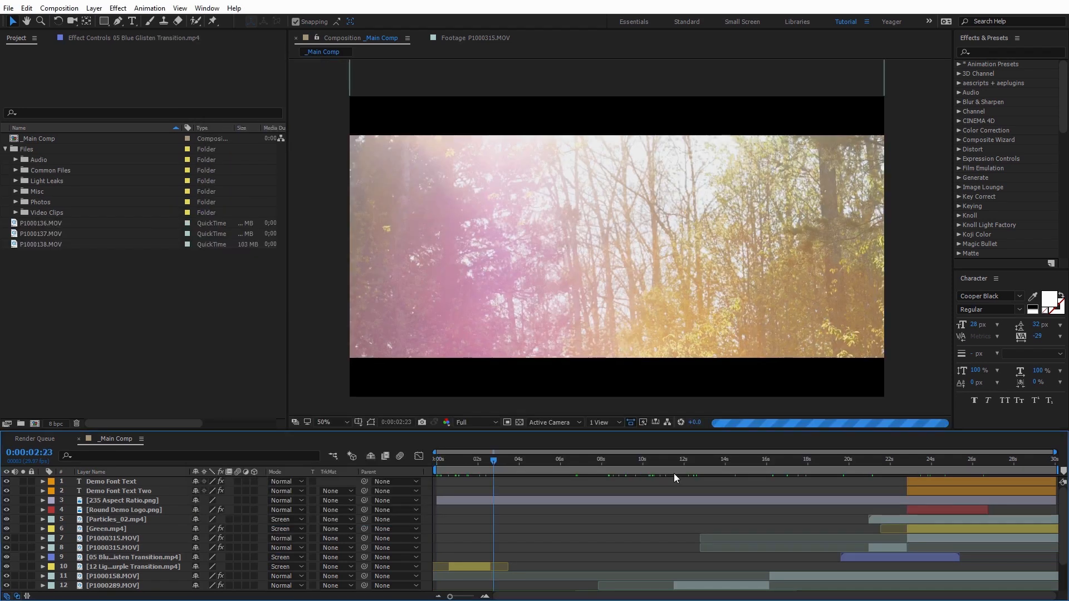
{"action": "left_click", "coordinate": [715, 475]}
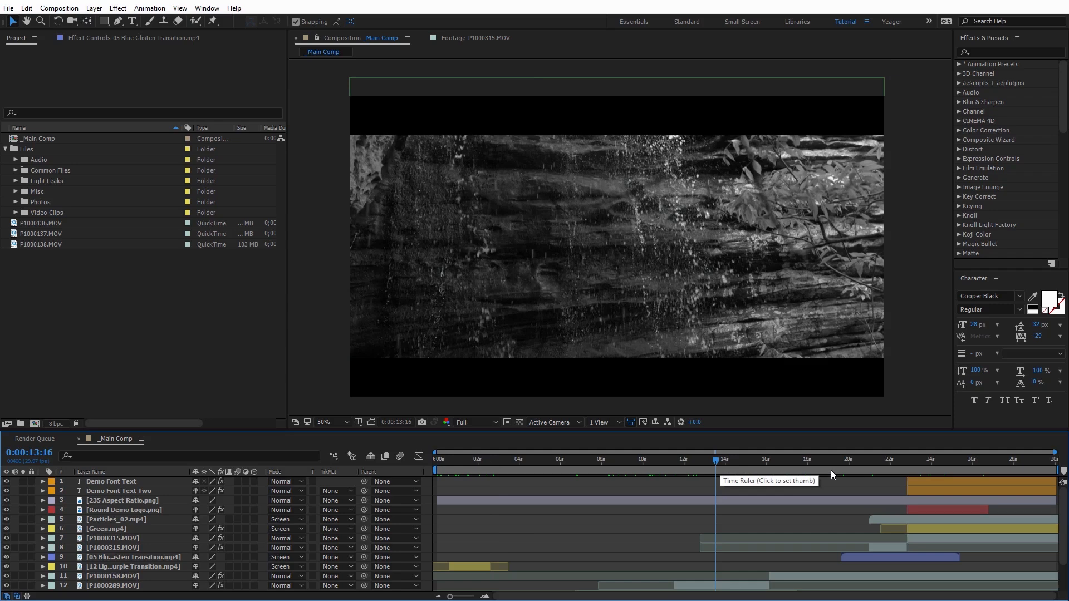
{"action": "left_click", "coordinate": [855, 470]}
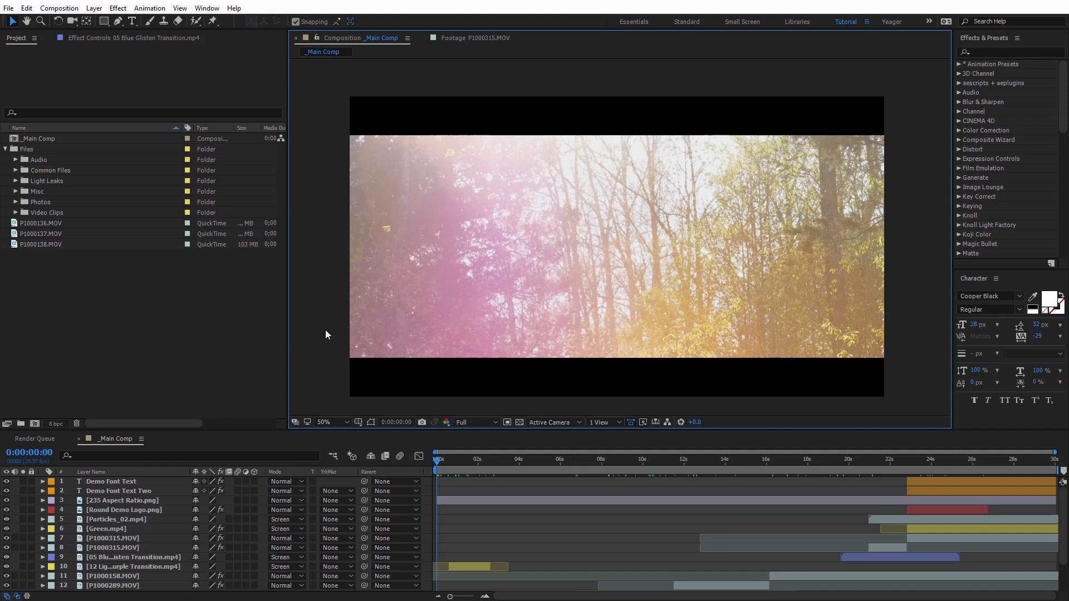
{"action": "mouse_move", "coordinate": [42, 51]}
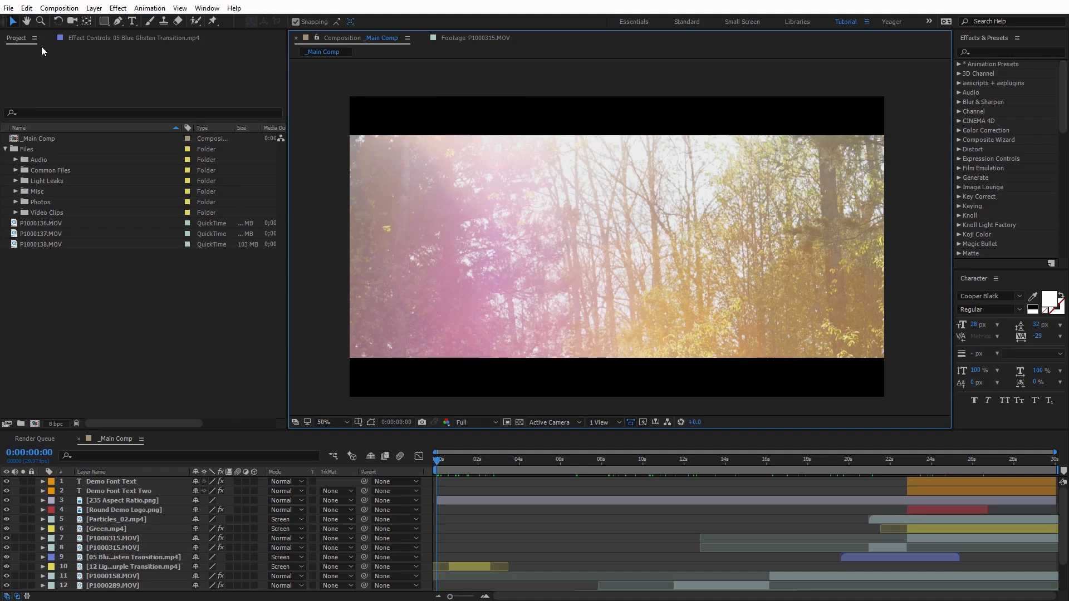
{"action": "left_click", "coordinate": [8, 7]}
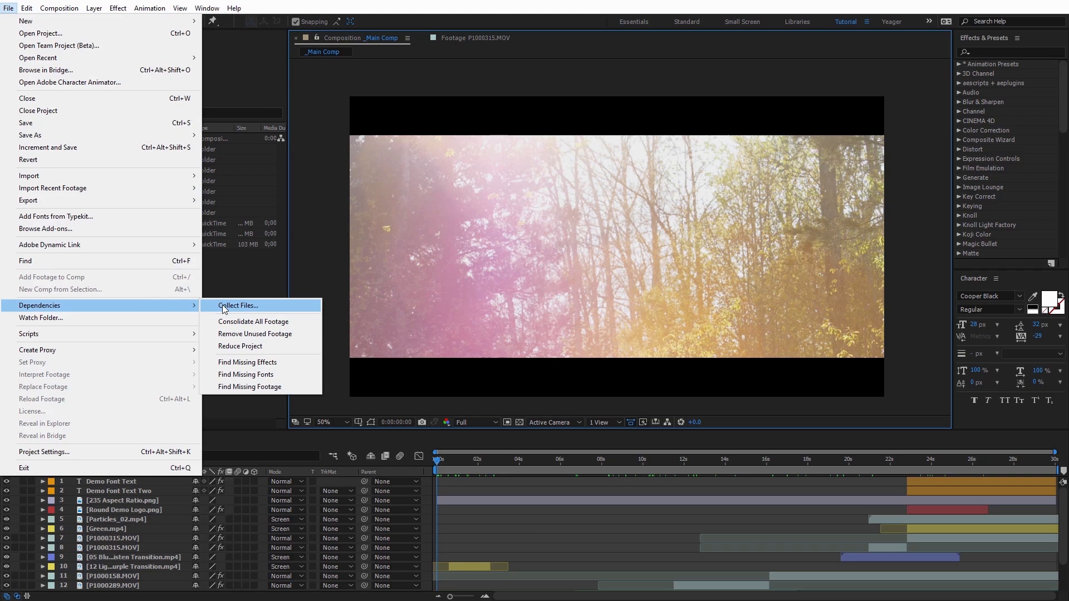
{"action": "left_click", "coordinate": [238, 305]}
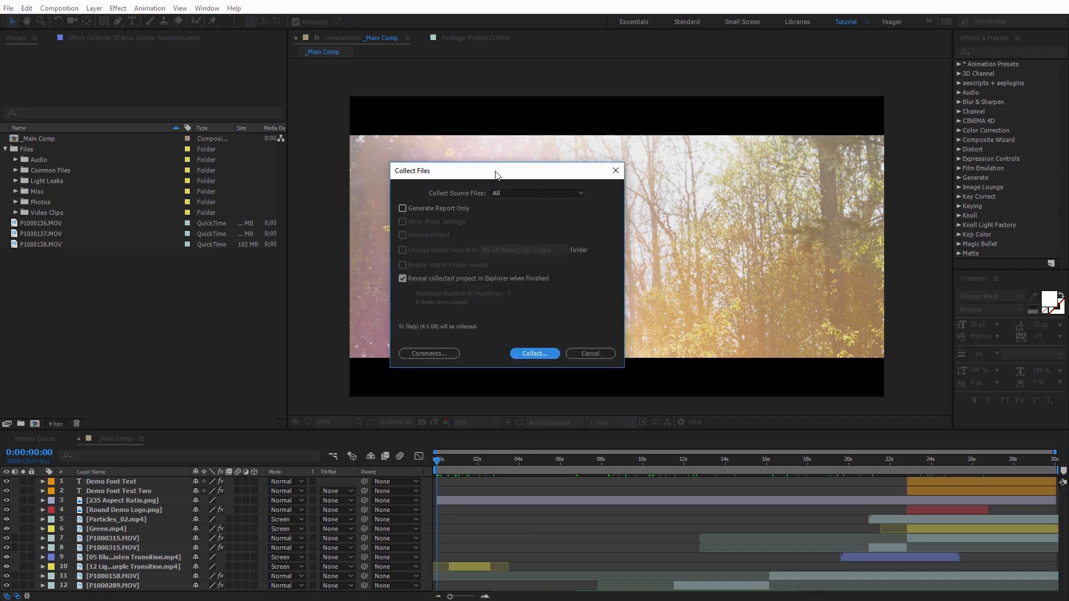
{"action": "mouse_move", "coordinate": [398, 330]}
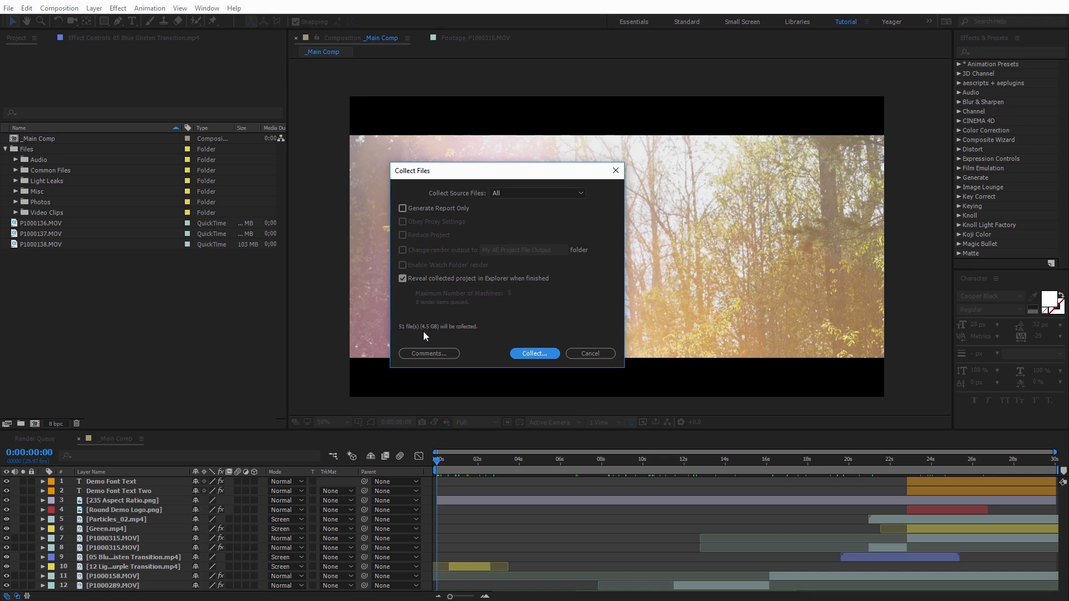
{"action": "mouse_move", "coordinate": [436, 338]}
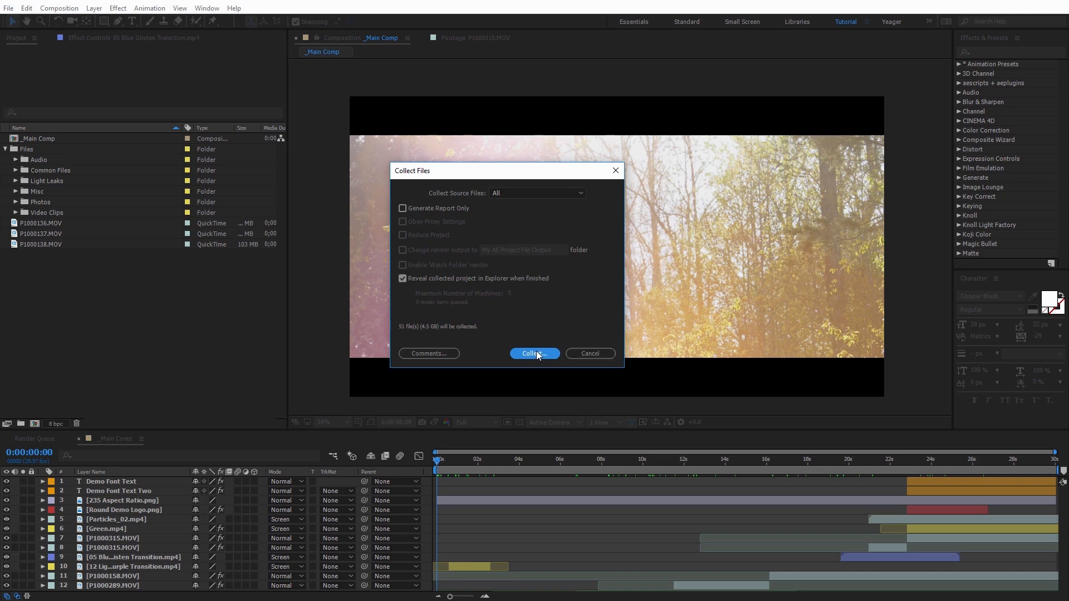
{"action": "mouse_move", "coordinate": [541, 325]}
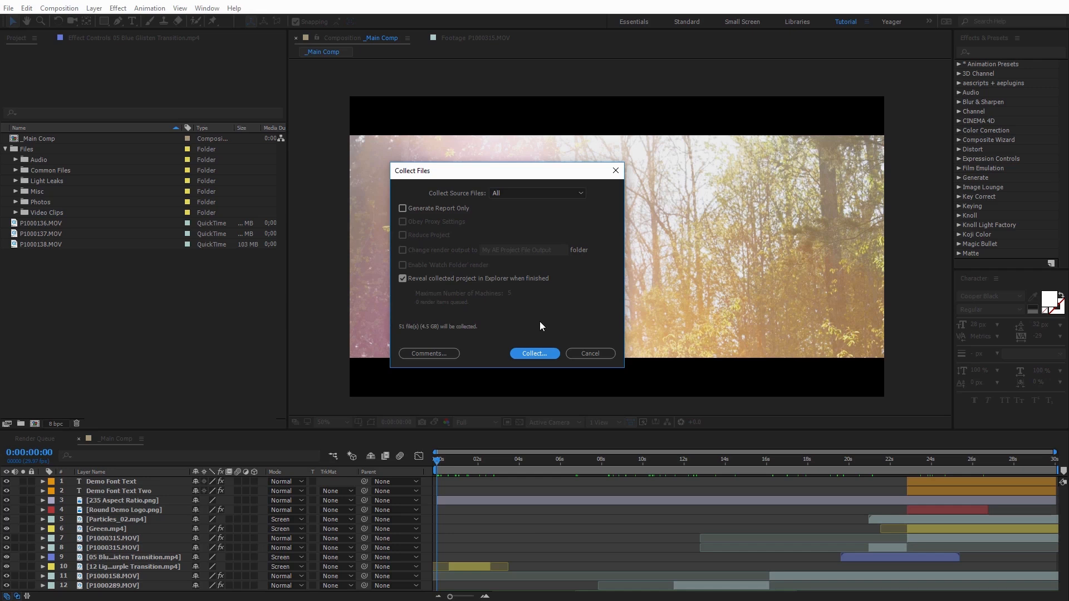
{"action": "mouse_move", "coordinate": [611, 186]}
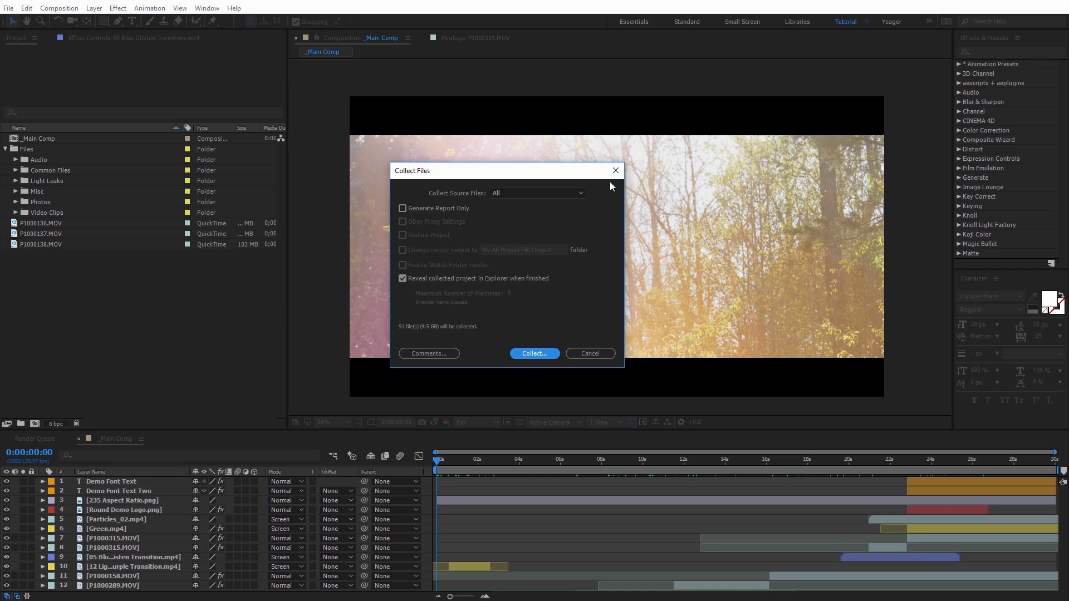
Cancel the Collect Files dialog and inspect the Video Clips folder's QuickTime clips in the Project panel
{"action": "left_click", "coordinate": [589, 353]}
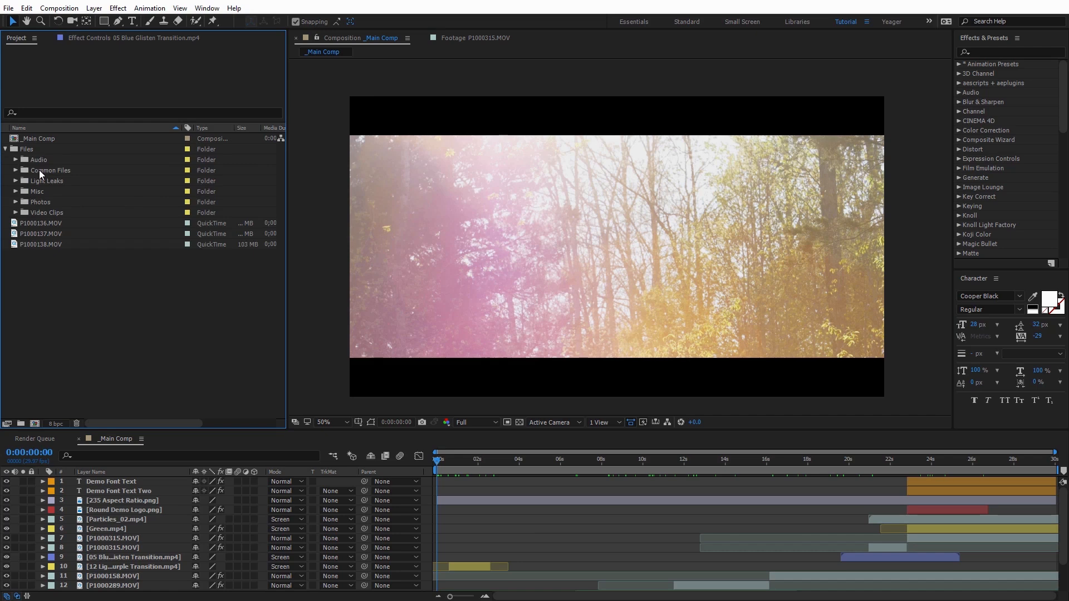
{"action": "mouse_move", "coordinate": [41, 171]}
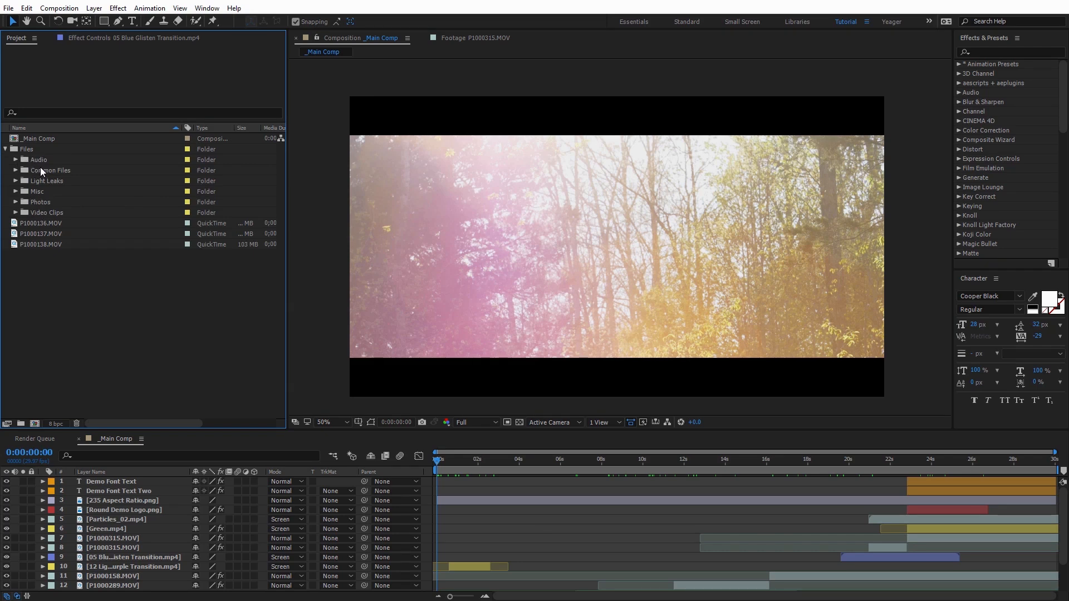
{"action": "mouse_move", "coordinate": [45, 191]}
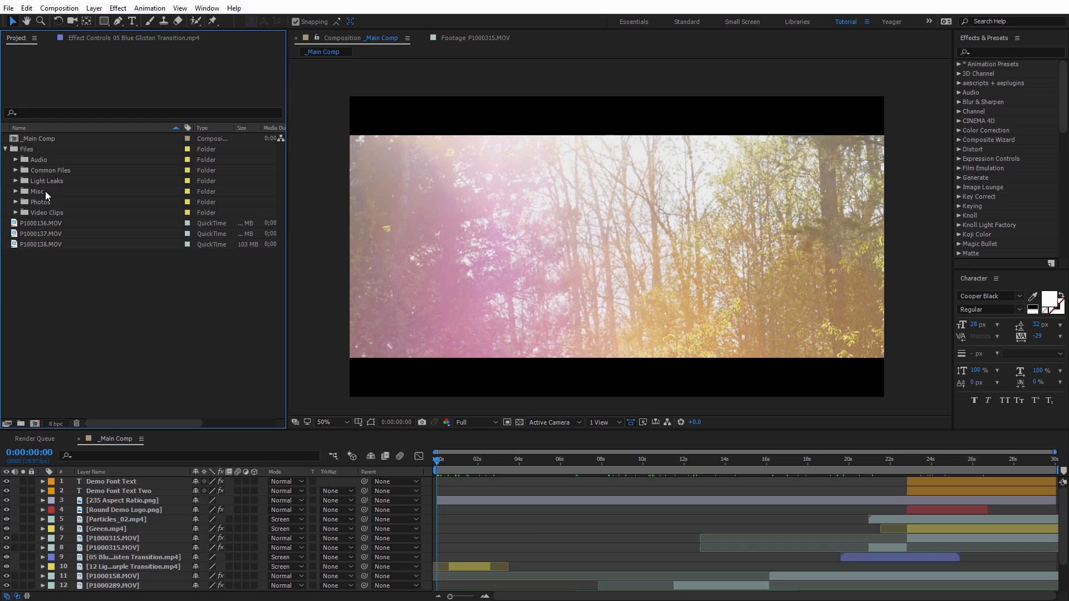
{"action": "mouse_move", "coordinate": [44, 182]}
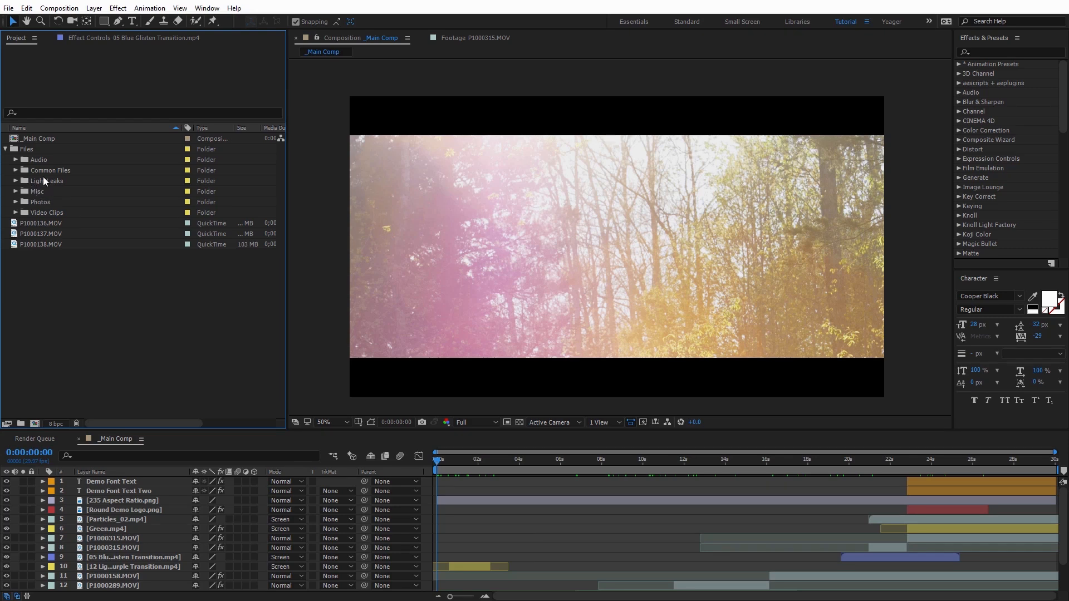
{"action": "mouse_move", "coordinate": [62, 219]}
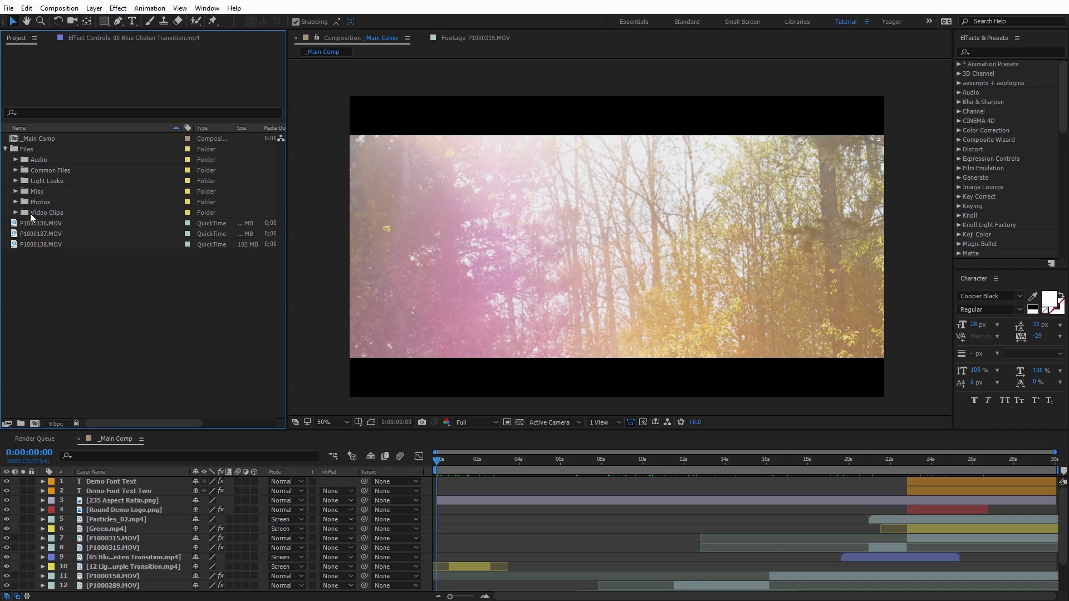
{"action": "left_click", "coordinate": [25, 212]}
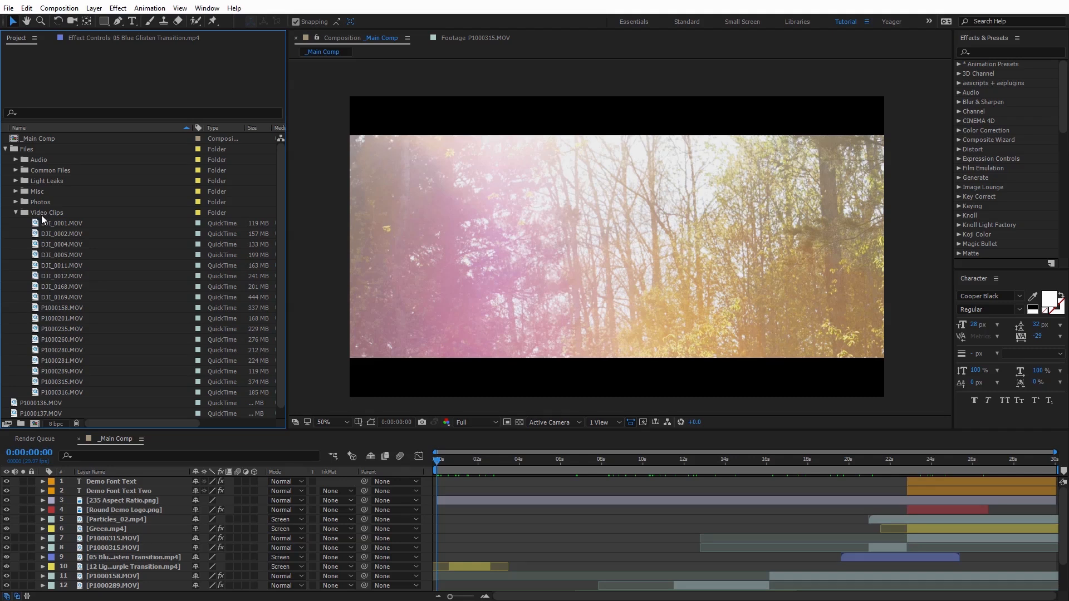
{"action": "mouse_move", "coordinate": [78, 256]}
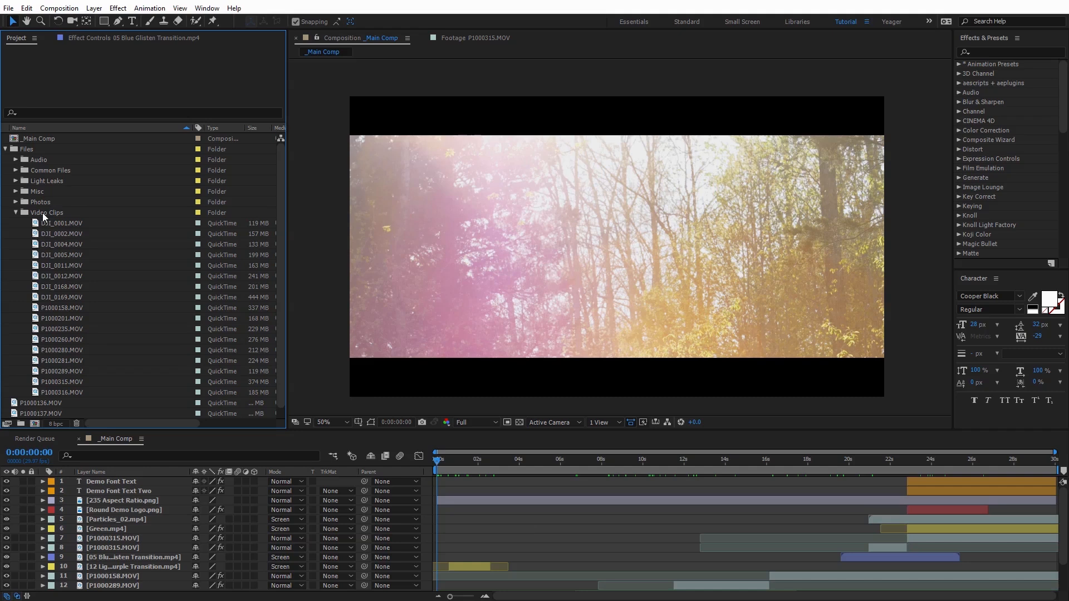
{"action": "left_click", "coordinate": [14, 212]}
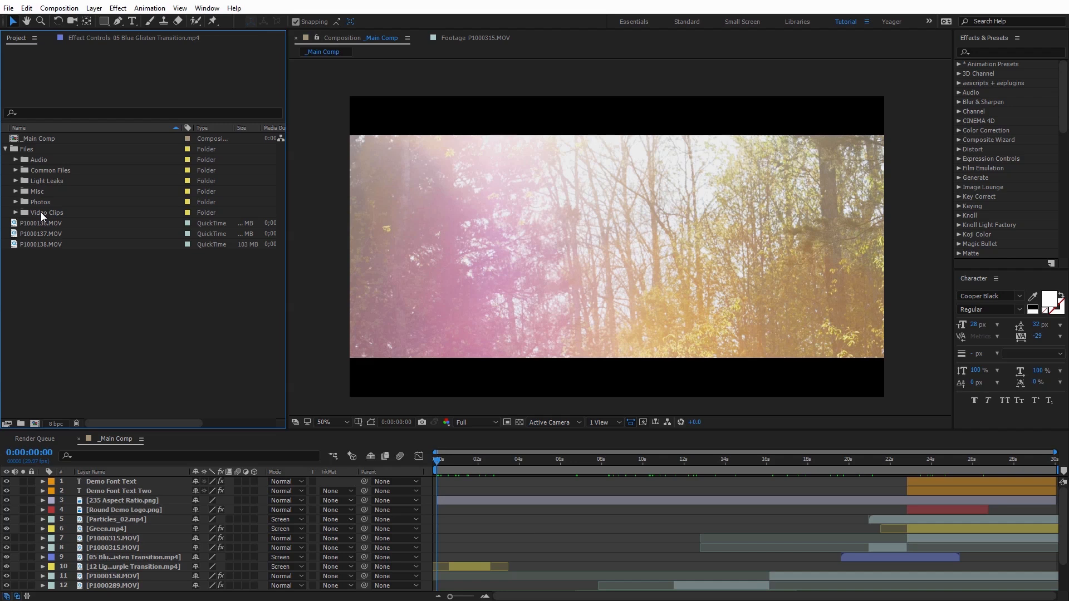
{"action": "mouse_move", "coordinate": [38, 217]}
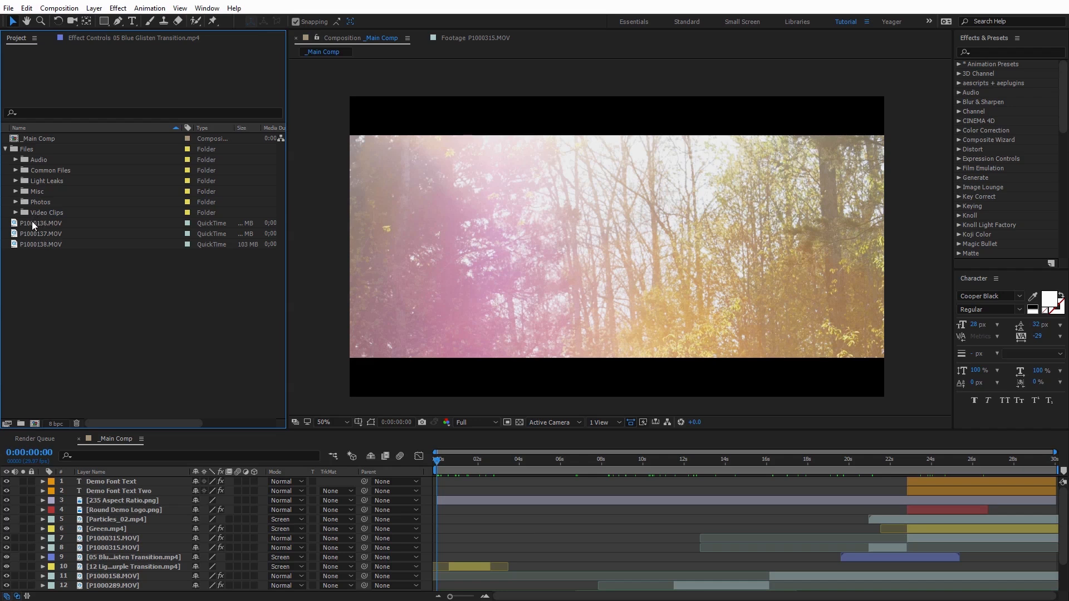
{"action": "mouse_move", "coordinate": [40, 231]}
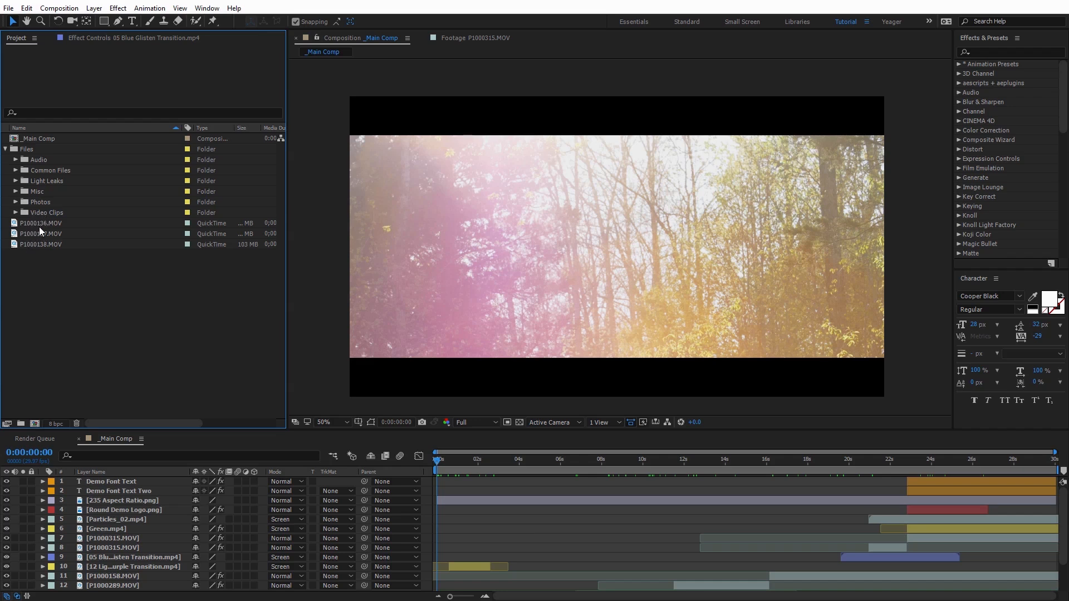
{"action": "mouse_move", "coordinate": [40, 253]}
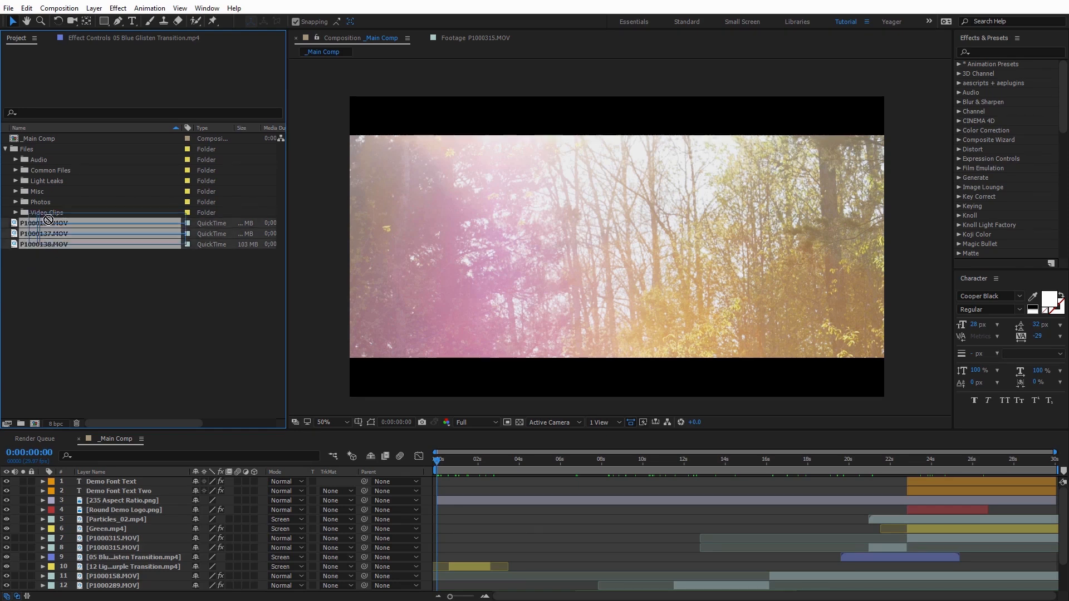
Drop the three MOV clips into Video Clips, move the subfolders out of Files, and bring Logos out of Photos to the top level
{"action": "left_click", "coordinate": [15, 211]}
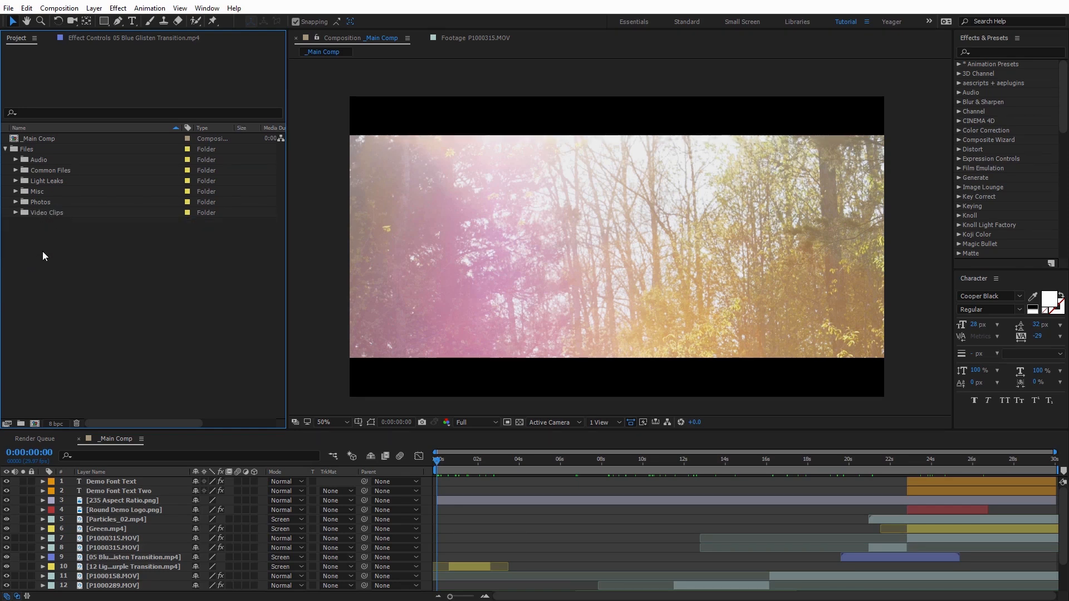
{"action": "mouse_move", "coordinate": [40, 225]}
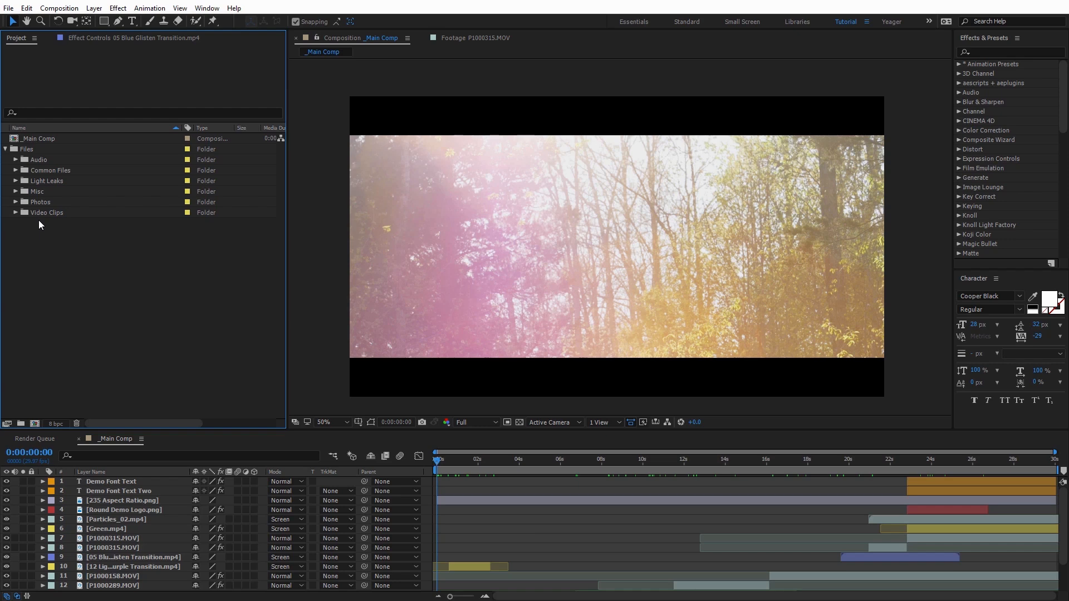
{"action": "mouse_move", "coordinate": [42, 164]}
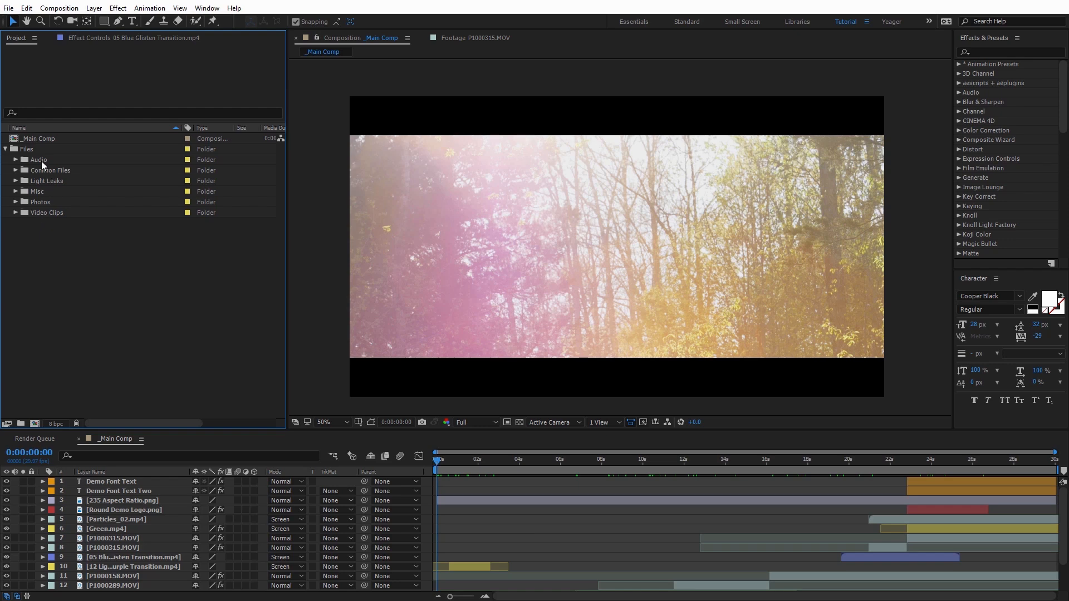
{"action": "mouse_move", "coordinate": [44, 190]}
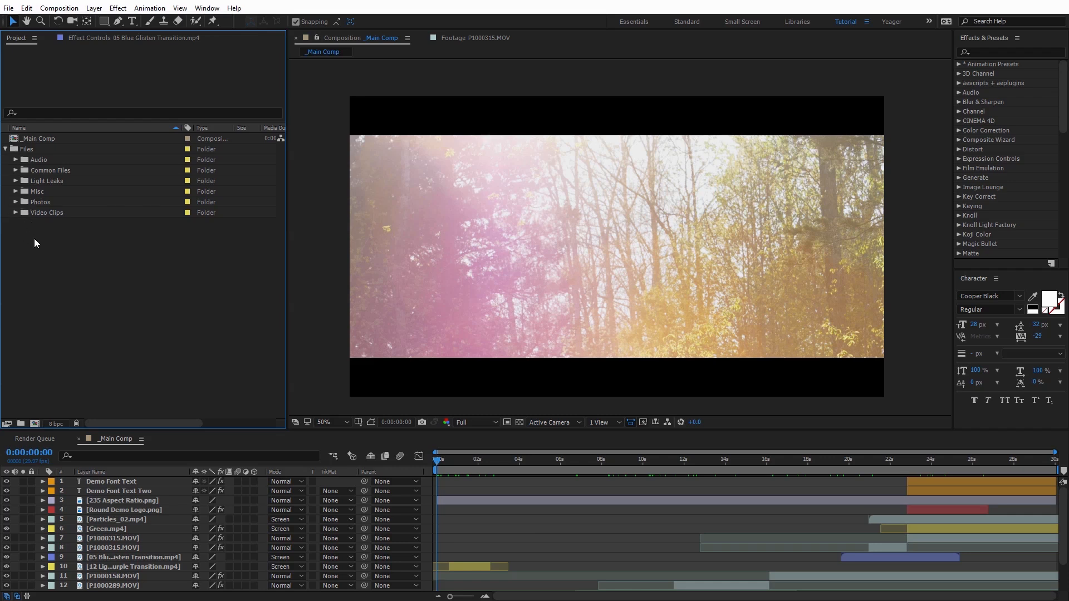
{"action": "mouse_move", "coordinate": [17, 238]}
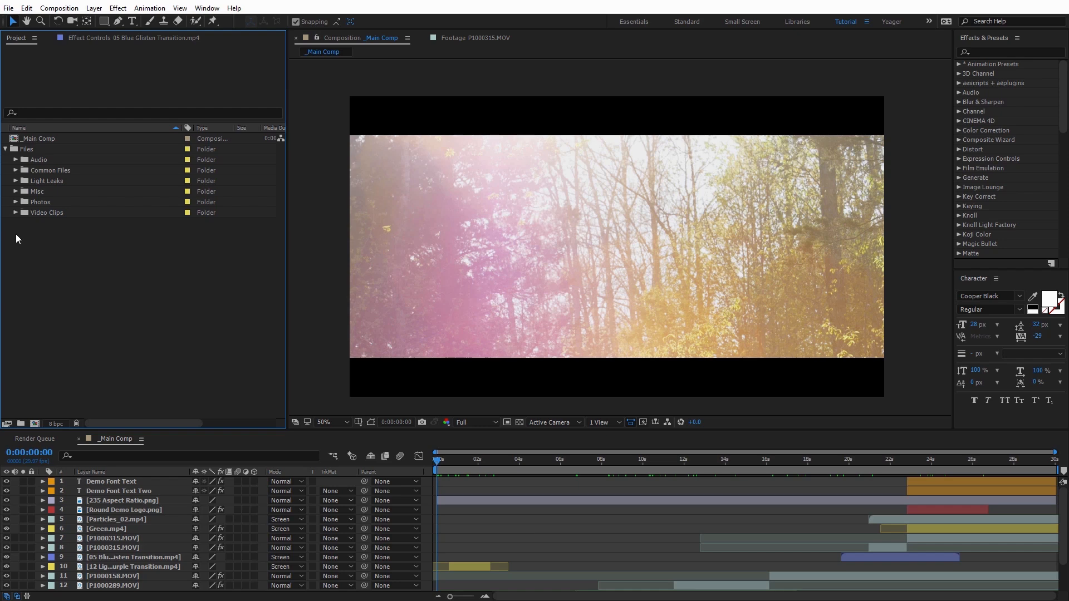
{"action": "left_click", "coordinate": [48, 169]}
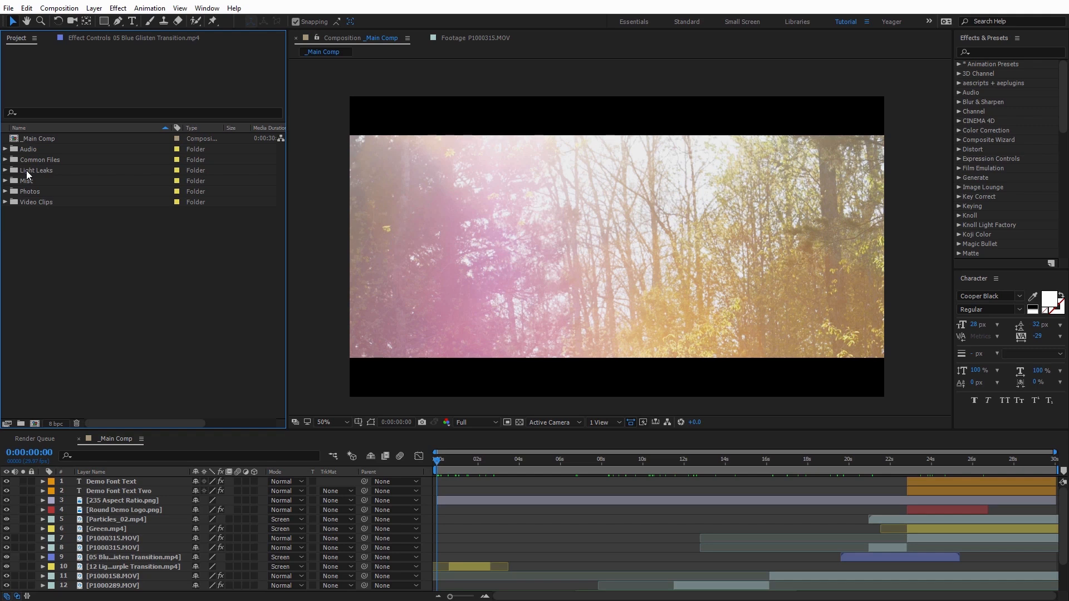
{"action": "mouse_move", "coordinate": [25, 201]}
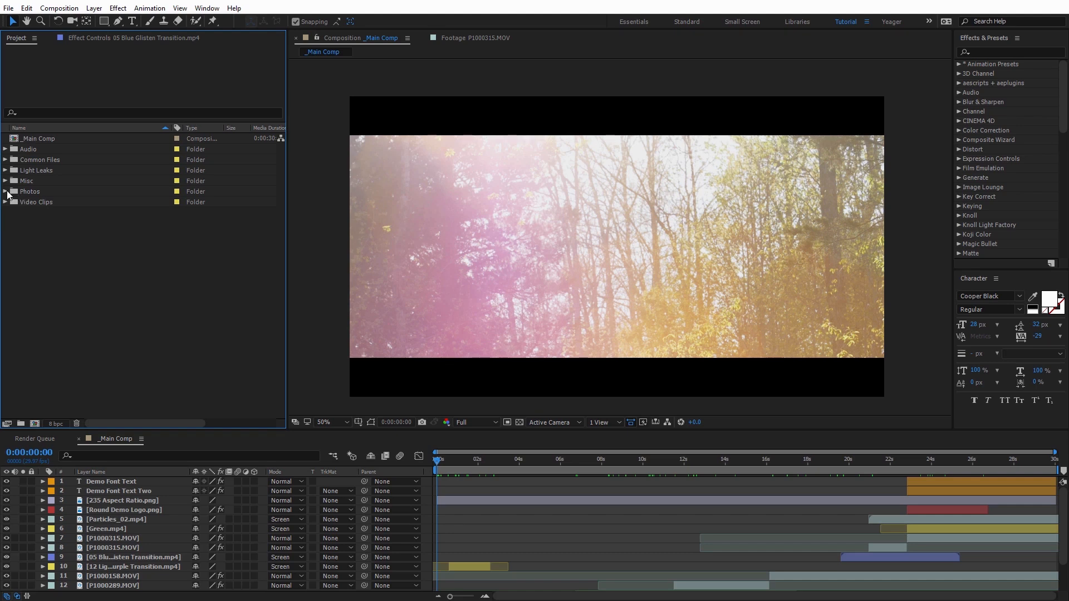
{"action": "left_click", "coordinate": [7, 191]}
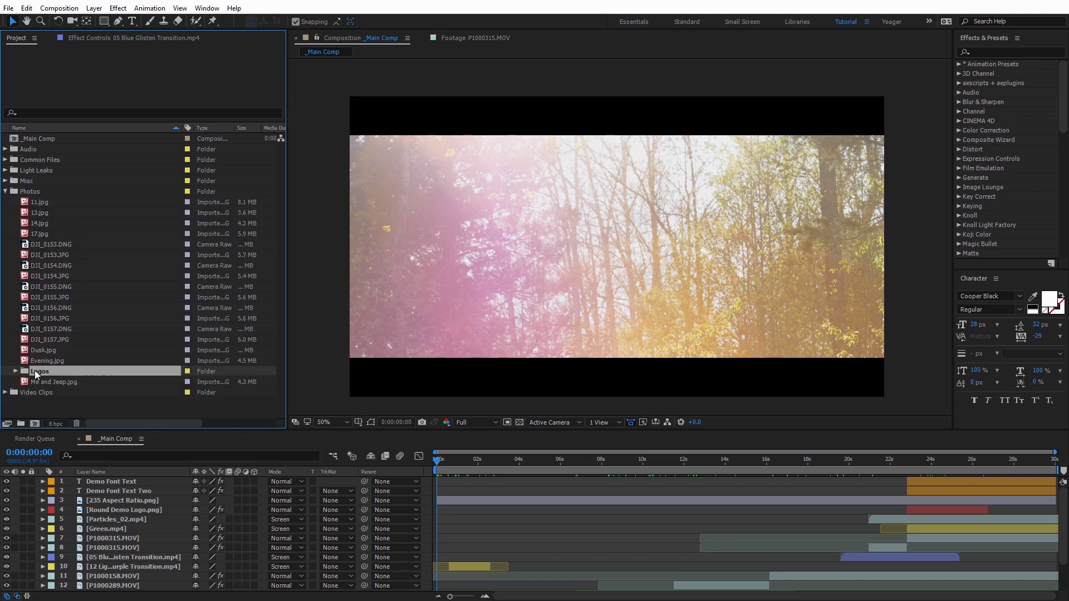
{"action": "double_click", "coordinate": [40, 371]}
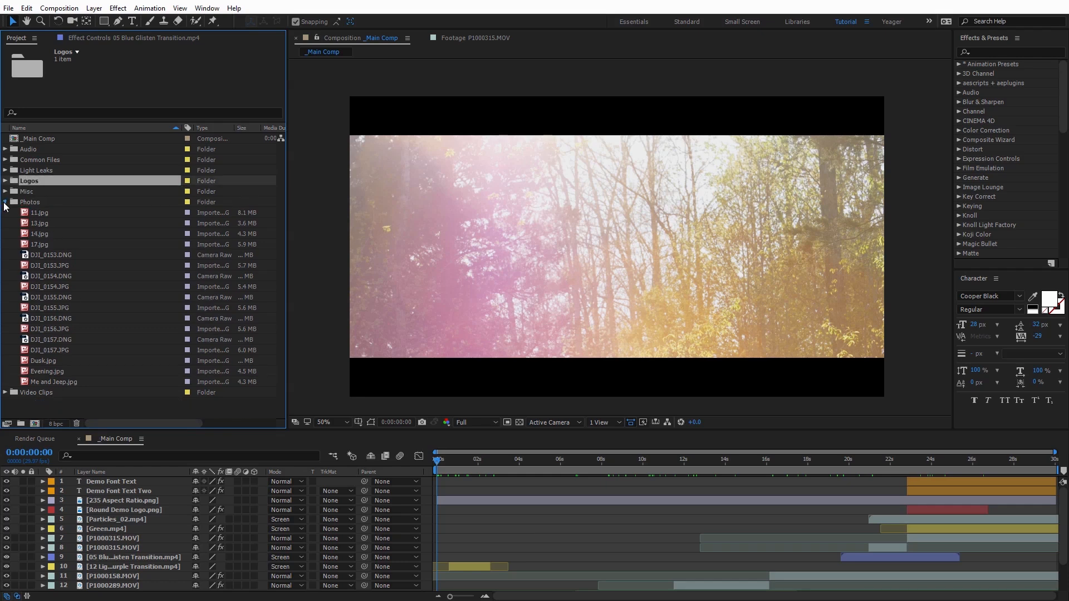
{"action": "left_click", "coordinate": [6, 202]}
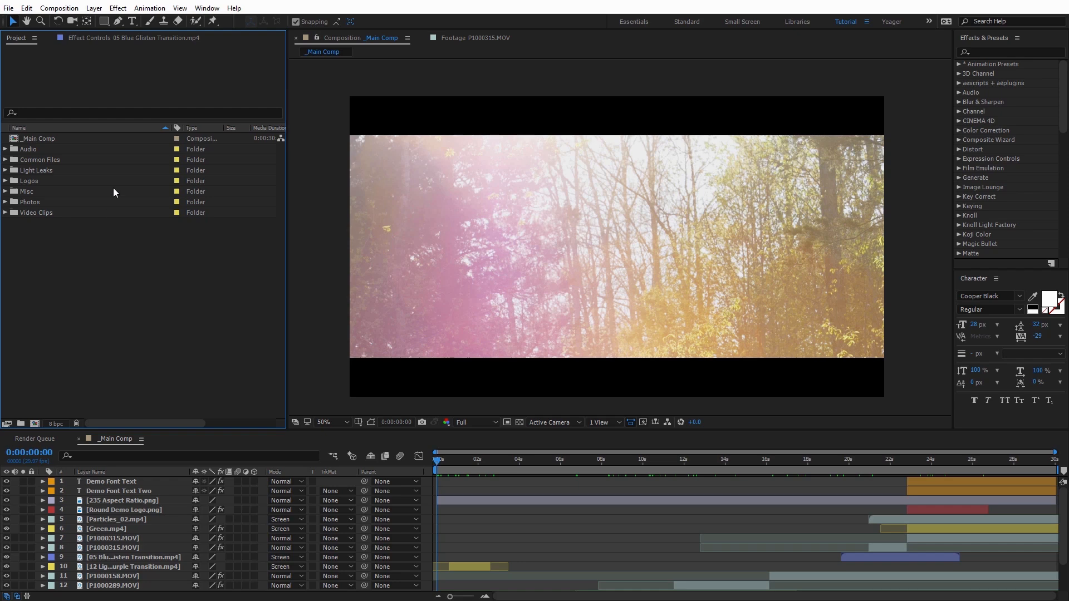
{"action": "left_click", "coordinate": [7, 7]}
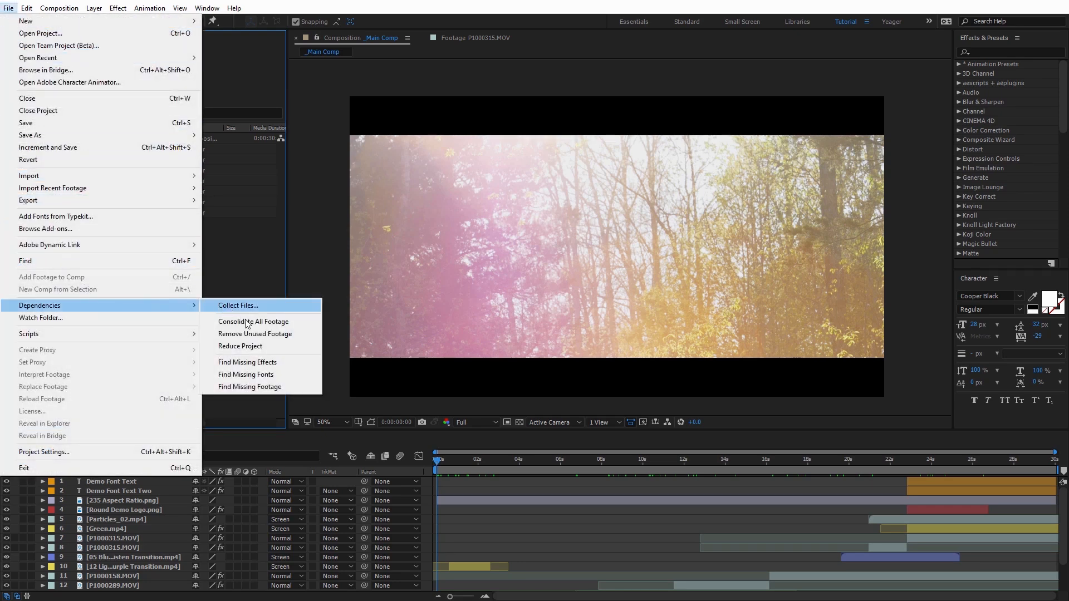
{"action": "mouse_move", "coordinate": [255, 333]}
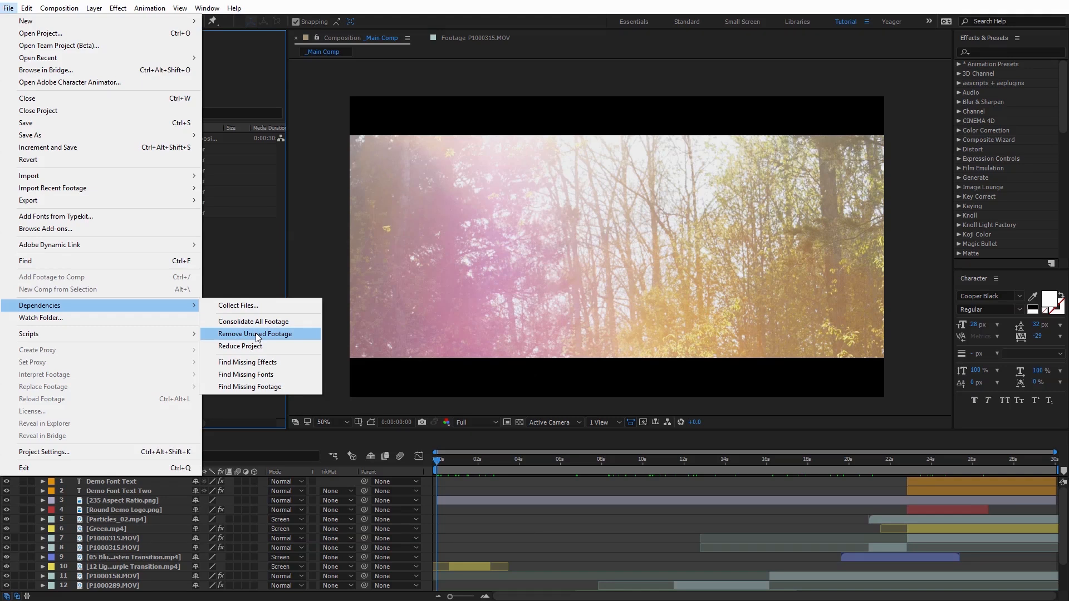
Back out of the Dependencies commands and select Main Comp, reviewing the project panel
{"action": "left_click", "coordinate": [255, 334]}
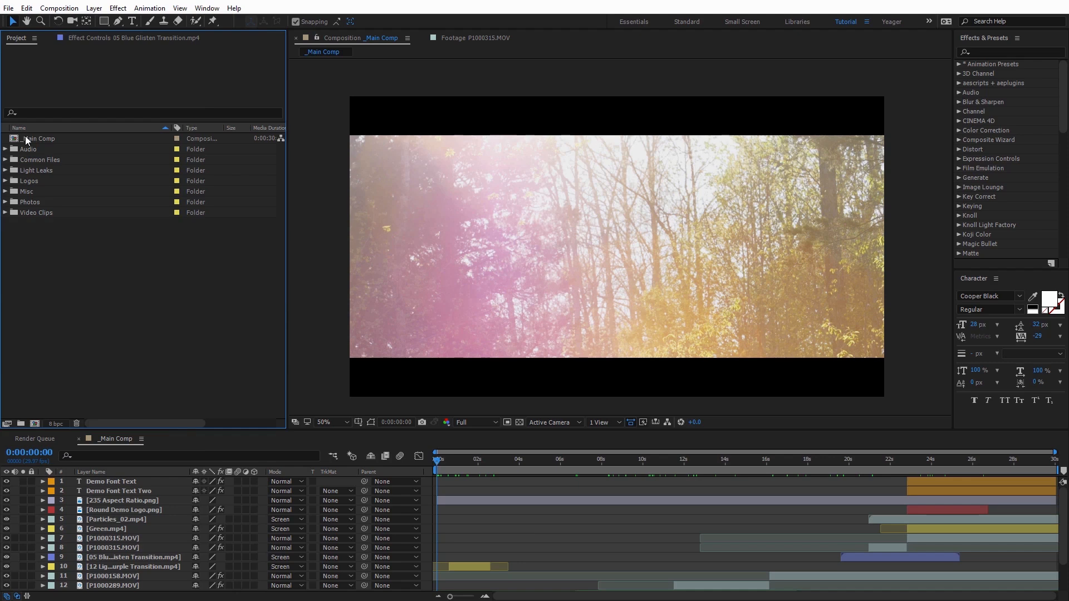
{"action": "left_click", "coordinate": [40, 138]}
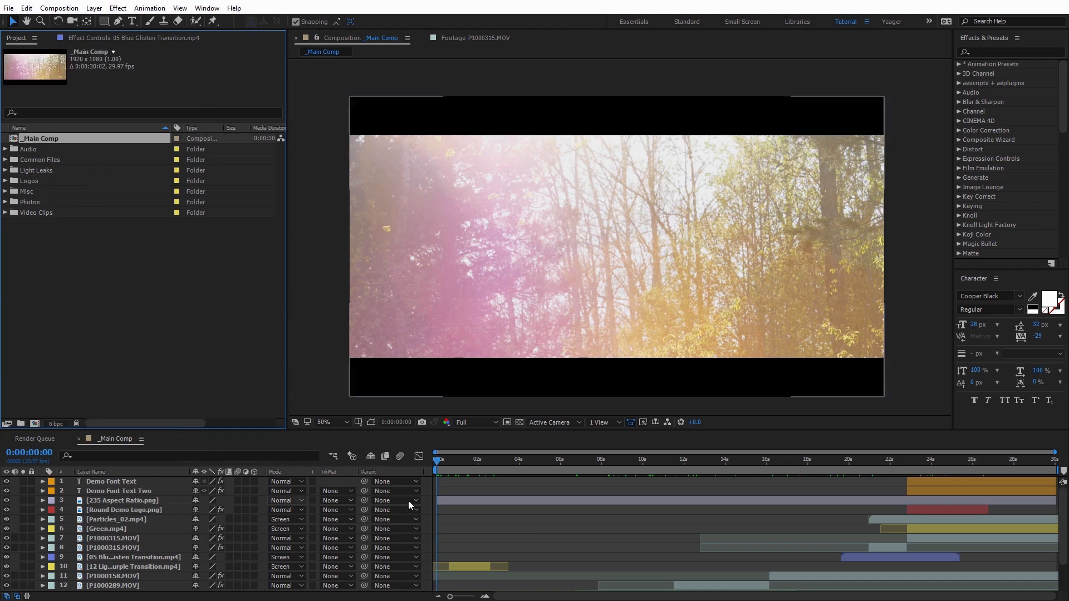
{"action": "scroll", "scroll_direction": "down", "scroll_amount": 3}
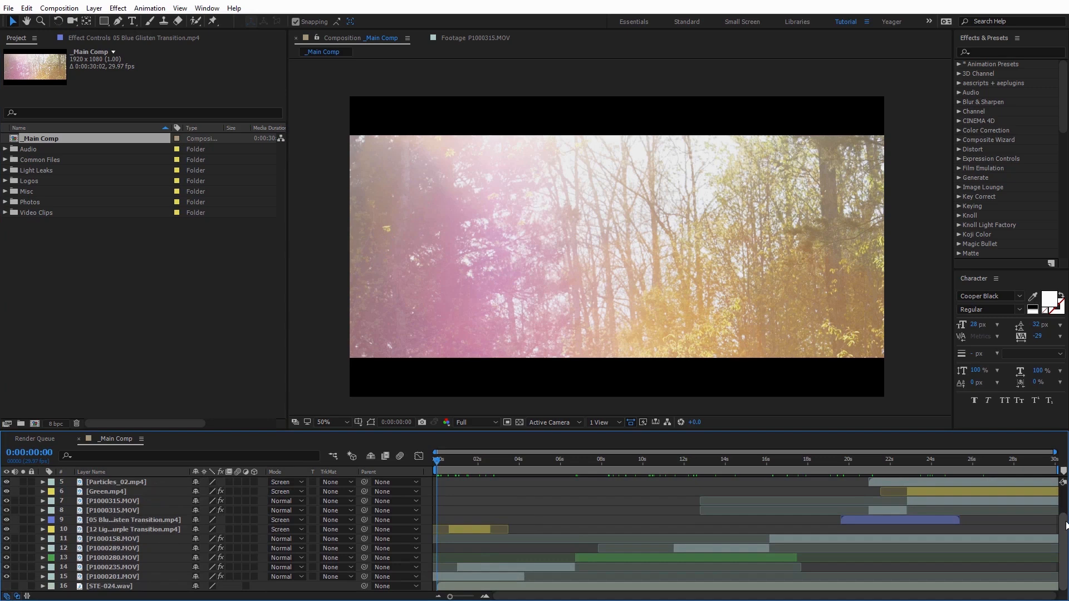
{"action": "scroll", "scroll_direction": "up", "scroll_amount": 3}
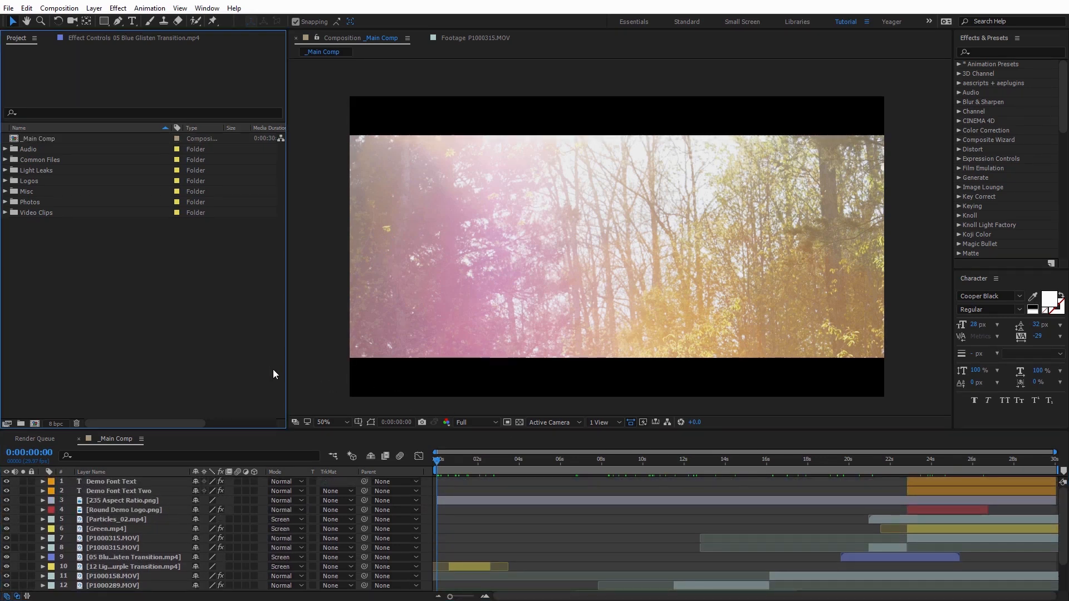
Run Remove Unused Footage and acknowledge the 39 items removed, including the Photos folder
{"action": "left_click", "coordinate": [8, 8]}
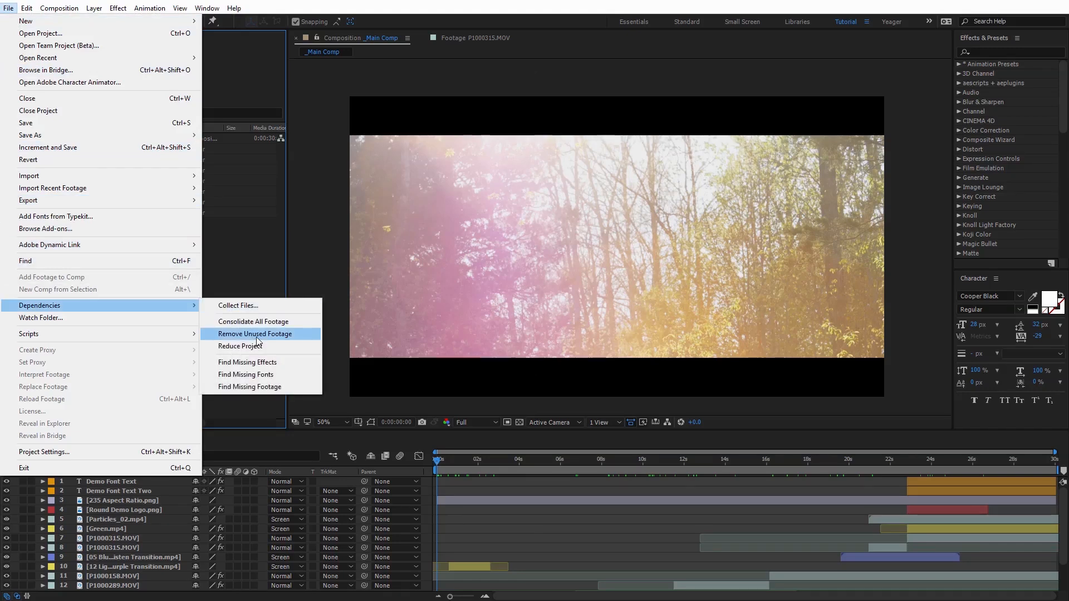
{"action": "left_click", "coordinate": [256, 333]}
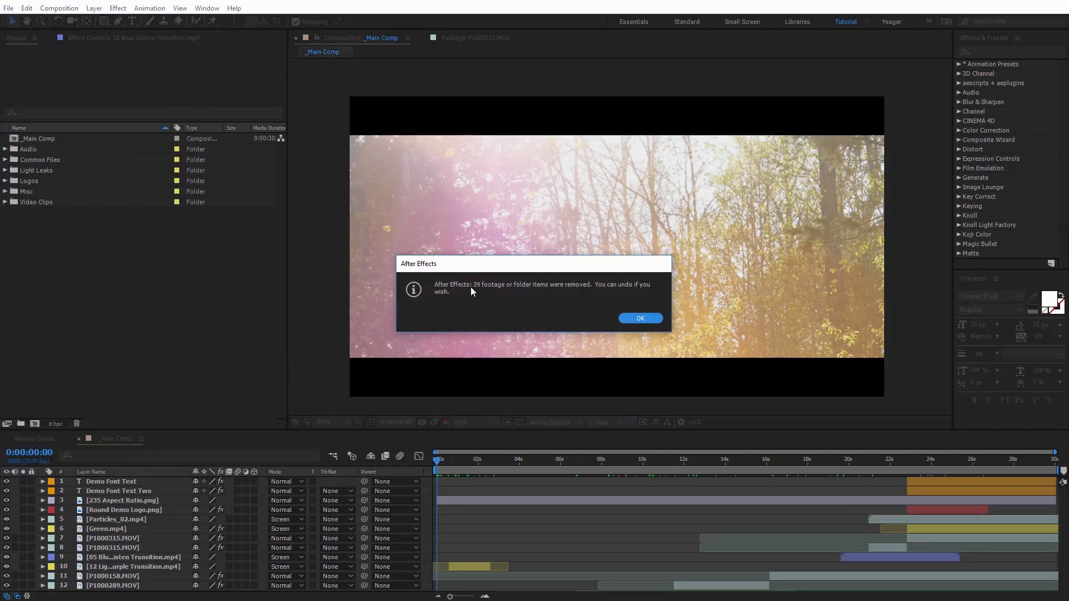
{"action": "mouse_move", "coordinate": [487, 353]}
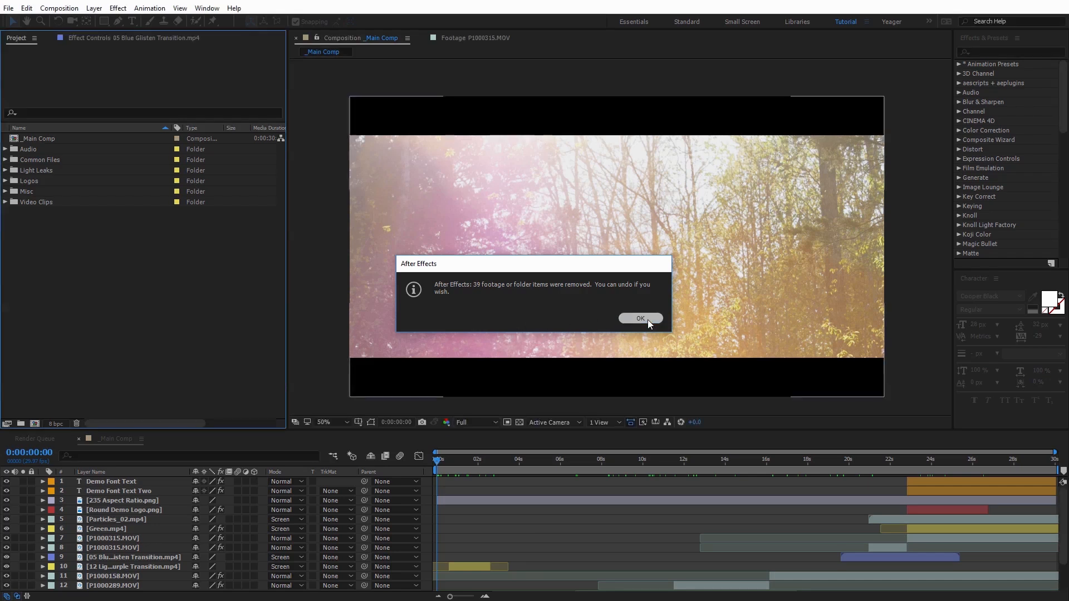
{"action": "left_click", "coordinate": [639, 318]}
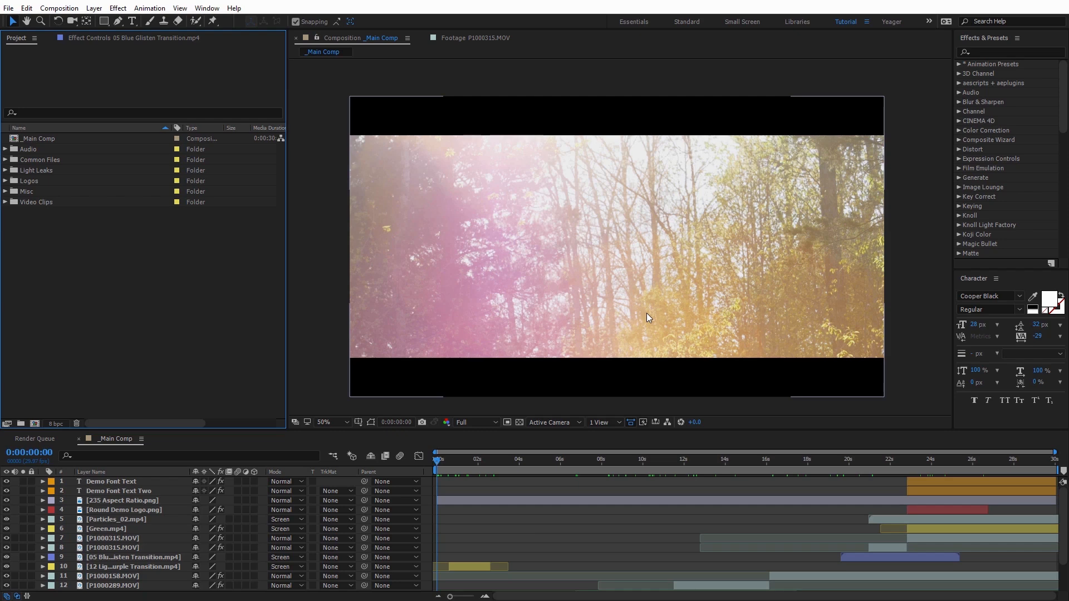
Run Collect Files with Collect Source Files: All, saving the project first, into the Collect Files Tutorial folder
{"action": "left_click", "coordinate": [8, 7]}
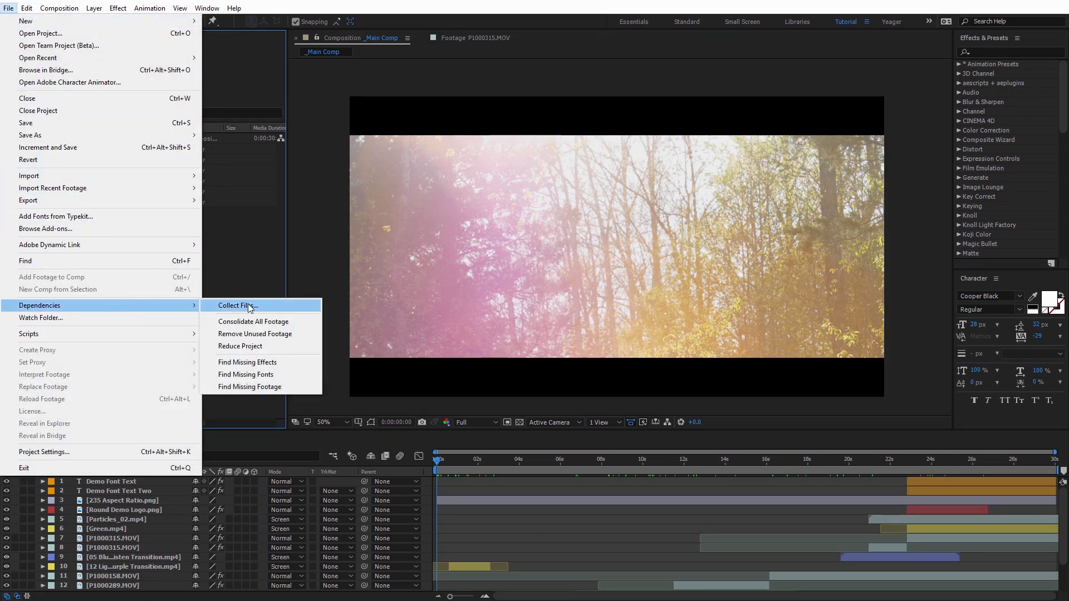
{"action": "left_click", "coordinate": [238, 305]}
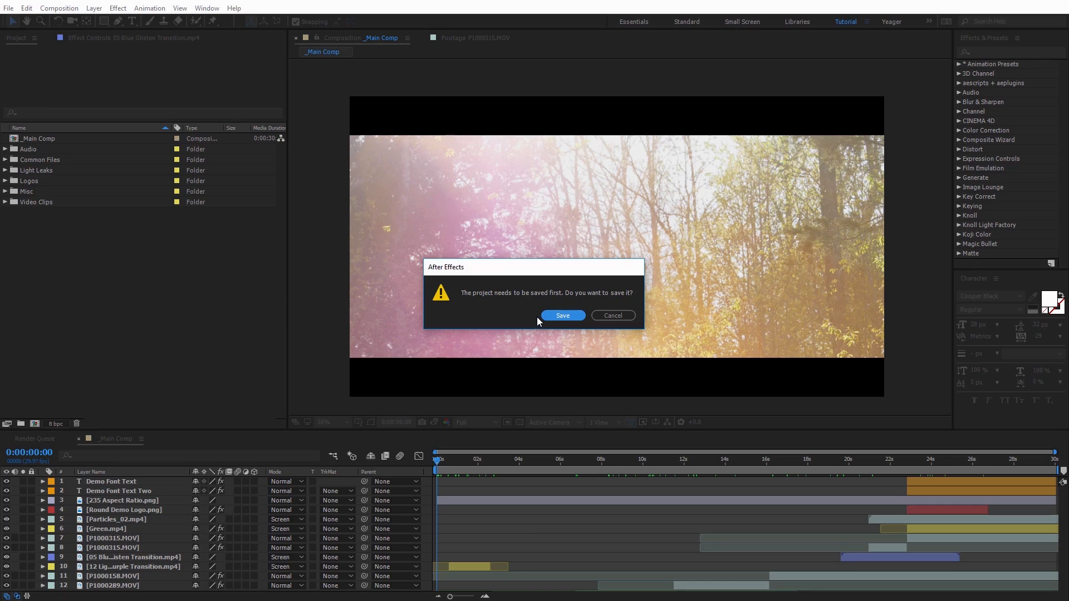
{"action": "left_click", "coordinate": [561, 315]}
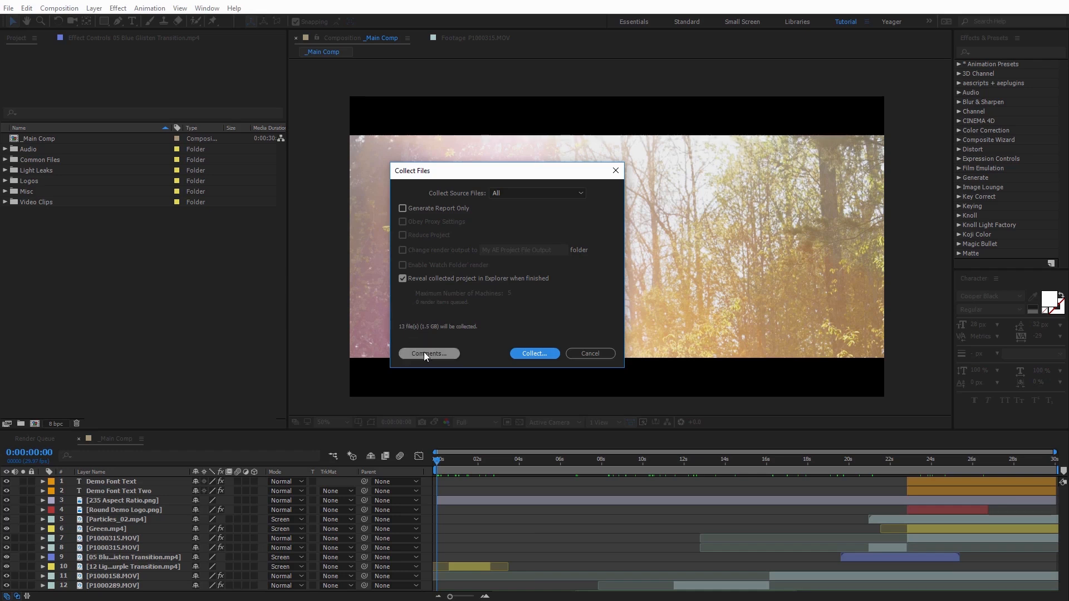
{"action": "left_click", "coordinate": [427, 353]}
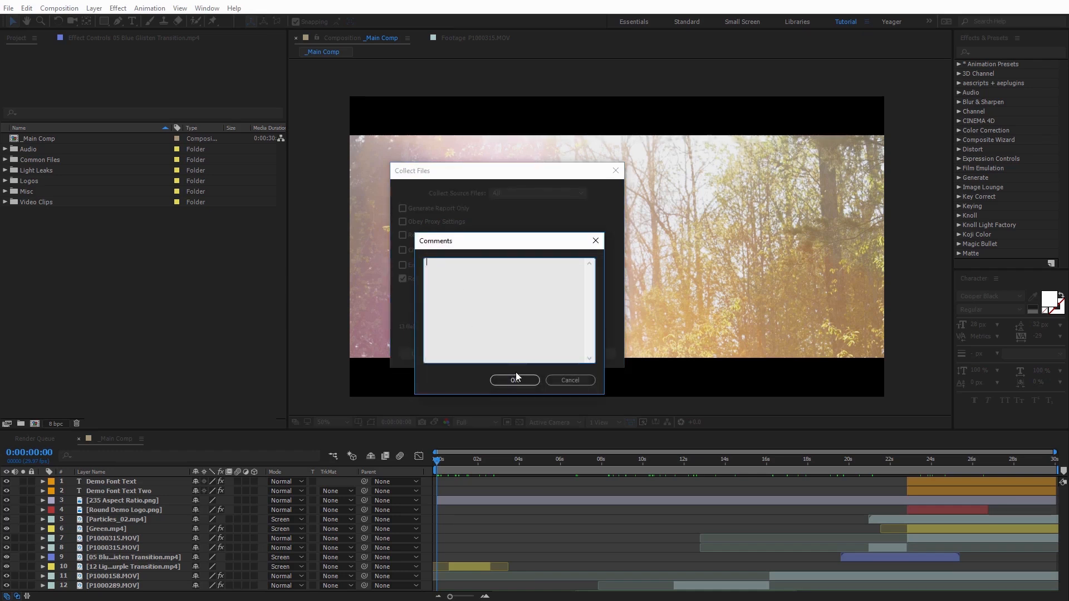
{"action": "left_click", "coordinate": [515, 379]}
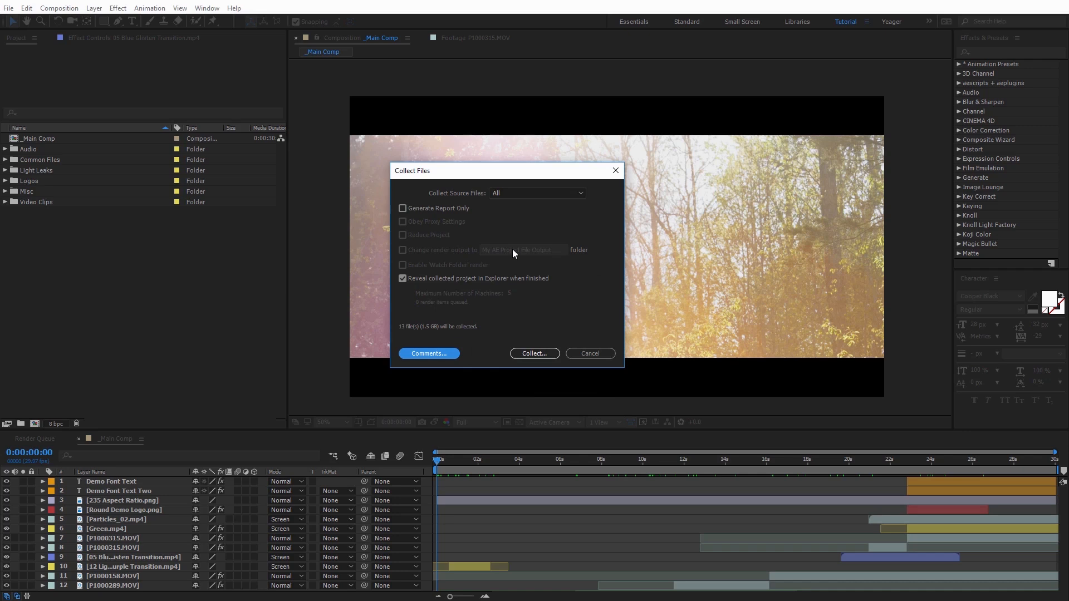
{"action": "left_click", "coordinate": [535, 353]}
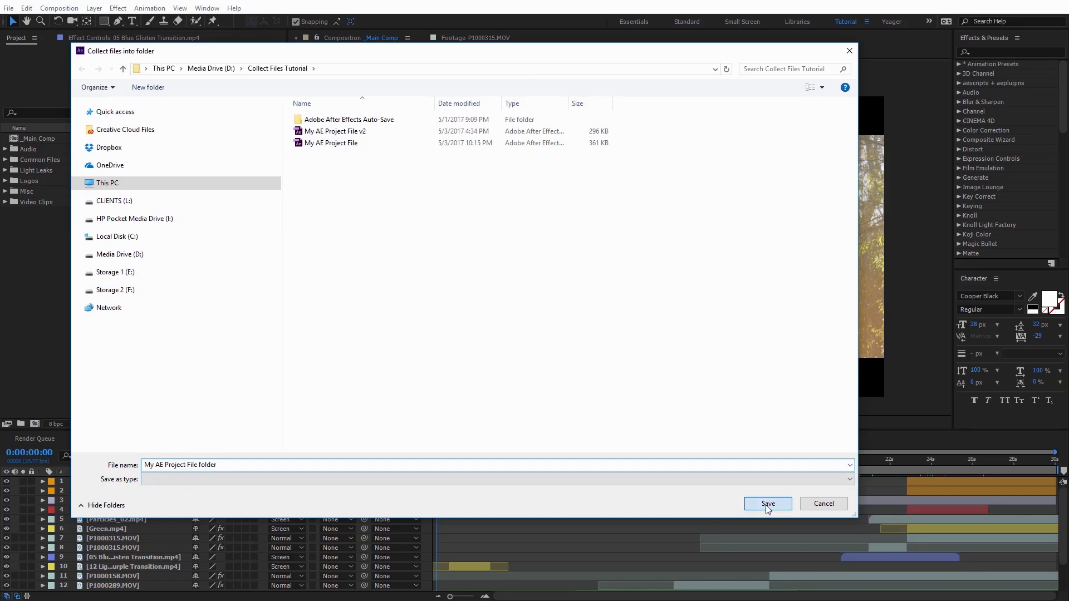
Save the package as My AE Project File folder, then browse its Footage > Video Clips and return to the collected folder
{"action": "left_click", "coordinate": [767, 504]}
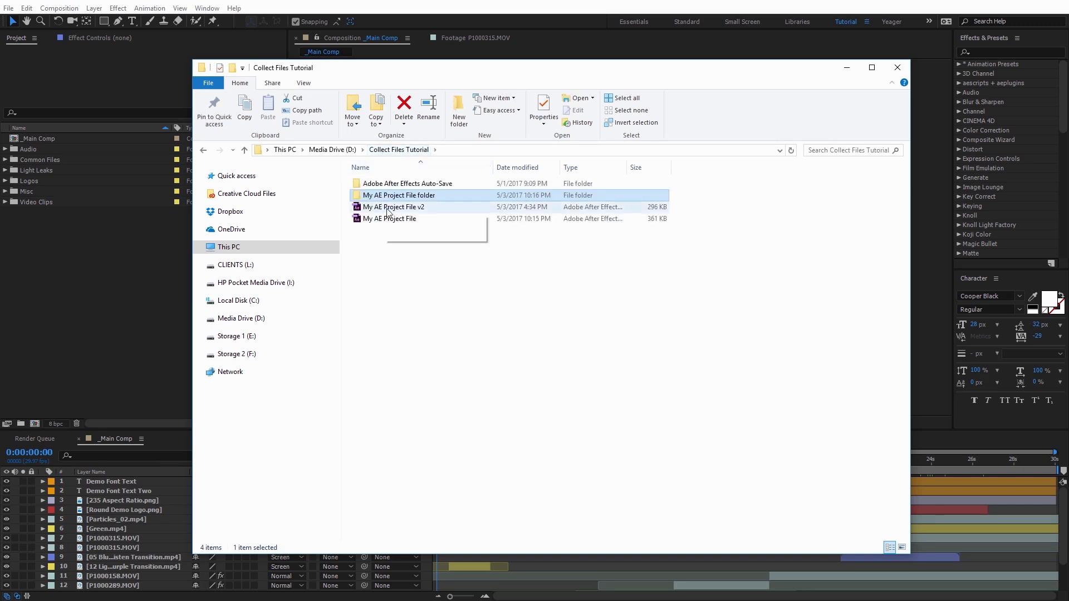
{"action": "mouse_move", "coordinate": [409, 198]}
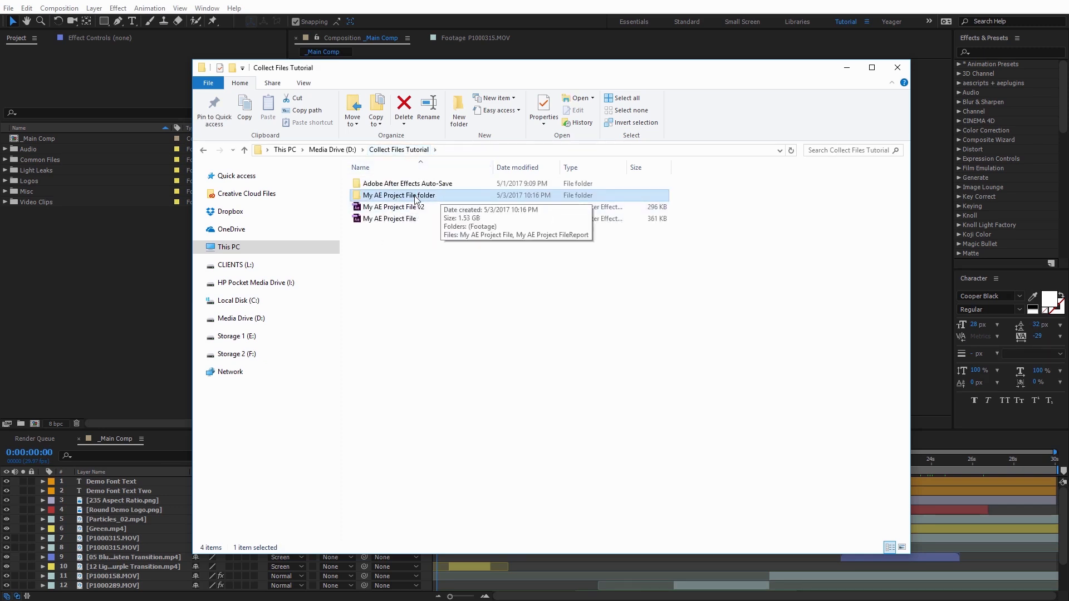
{"action": "double_click", "coordinate": [398, 196]}
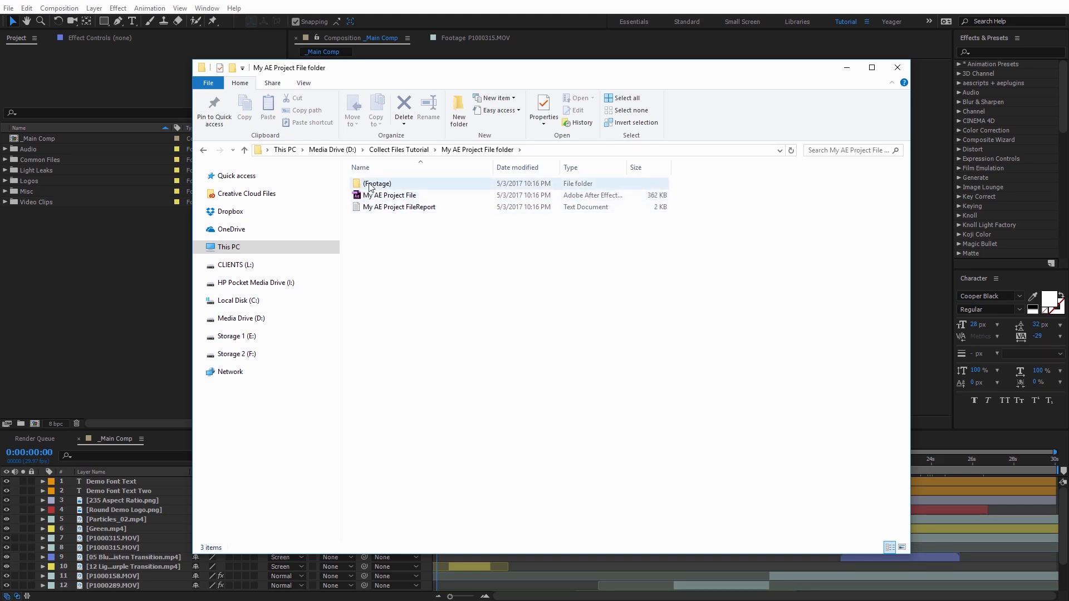
{"action": "double_click", "coordinate": [378, 184]}
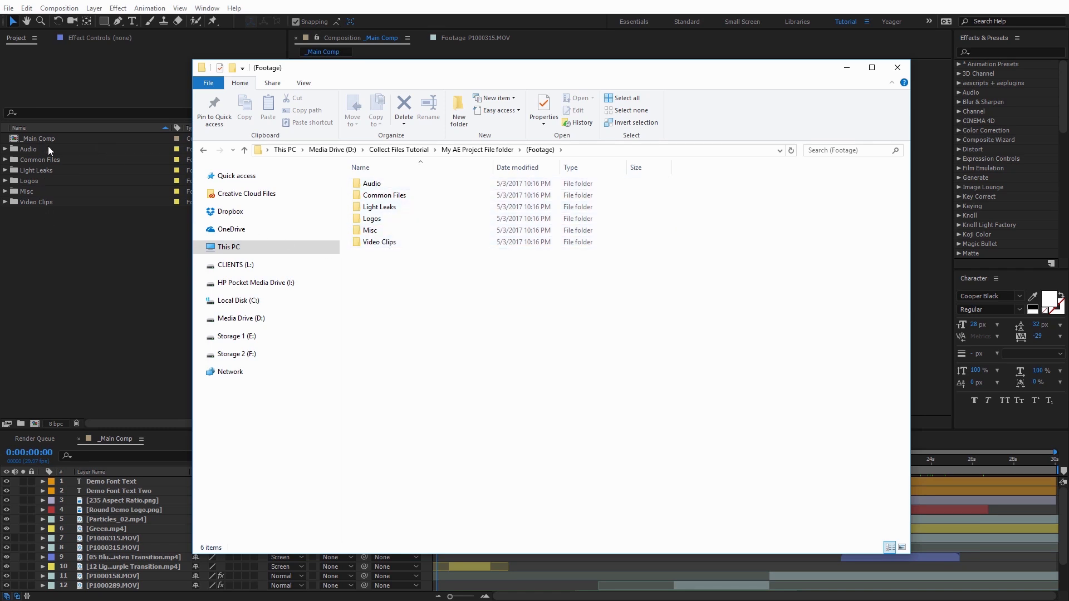
{"action": "left_click", "coordinate": [379, 242]}
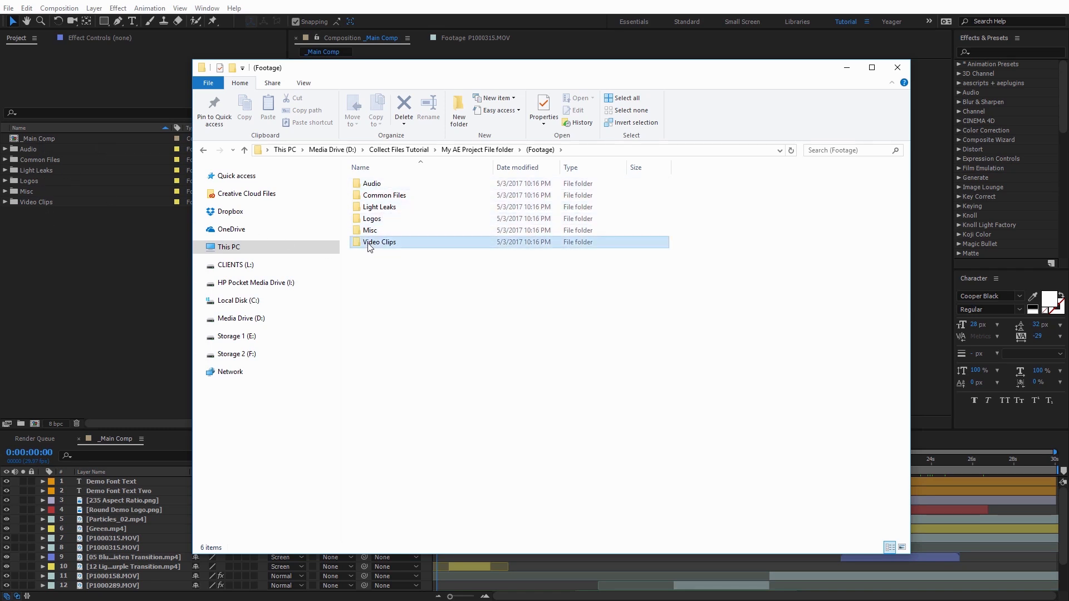
{"action": "double_click", "coordinate": [379, 242]}
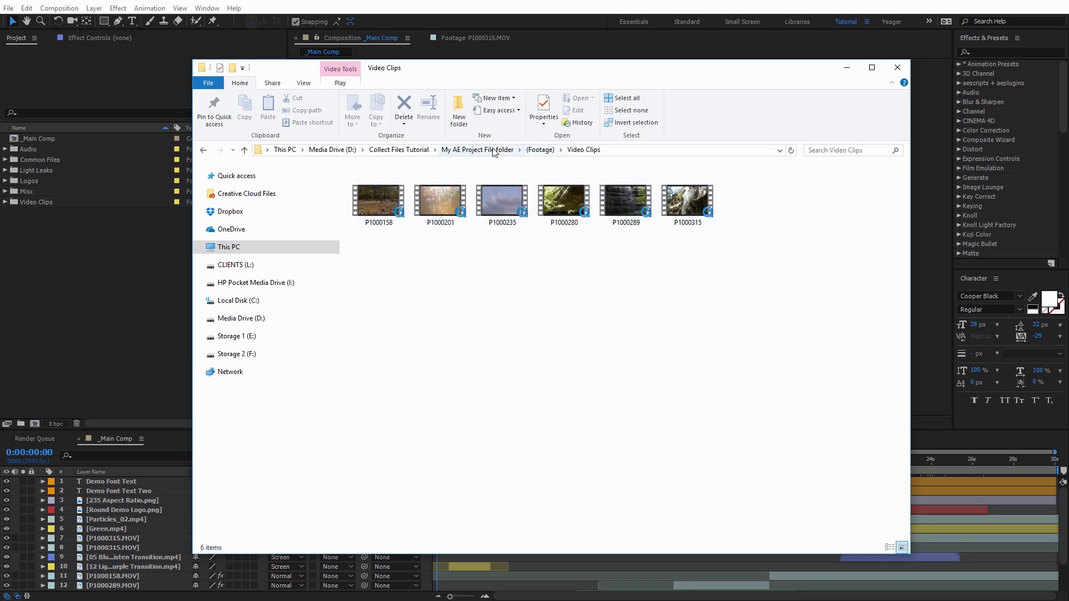
{"action": "left_click", "coordinate": [477, 149]}
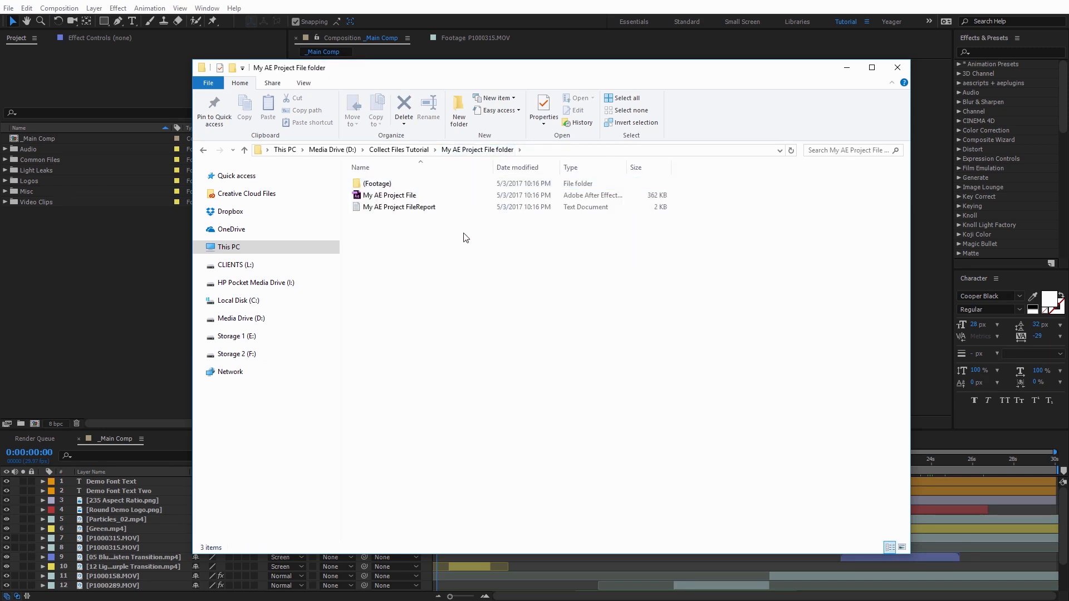
{"action": "mouse_move", "coordinate": [390, 196]}
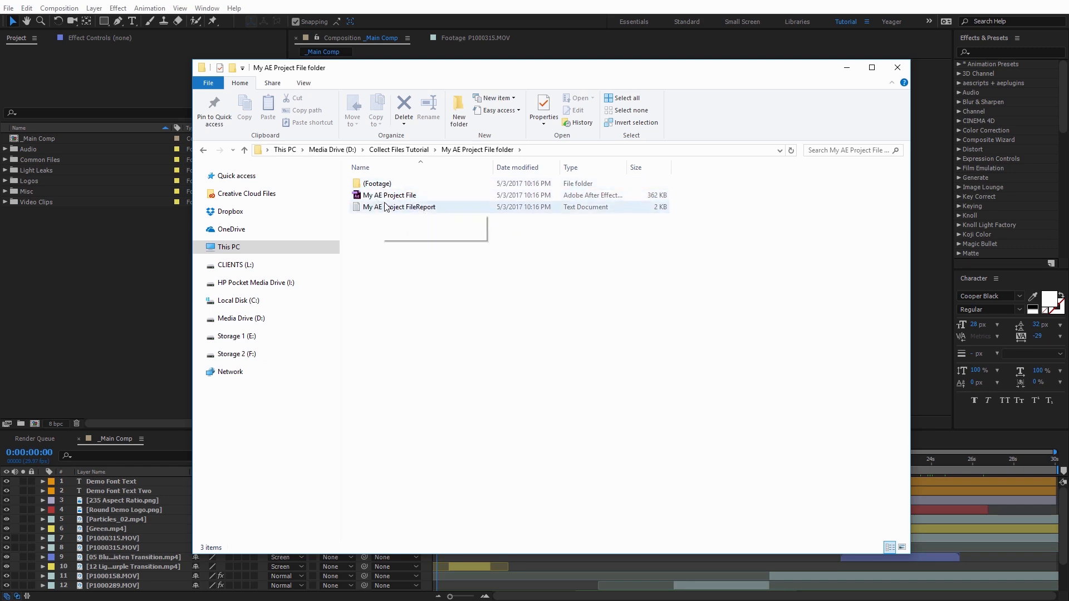
{"action": "mouse_move", "coordinate": [387, 207]}
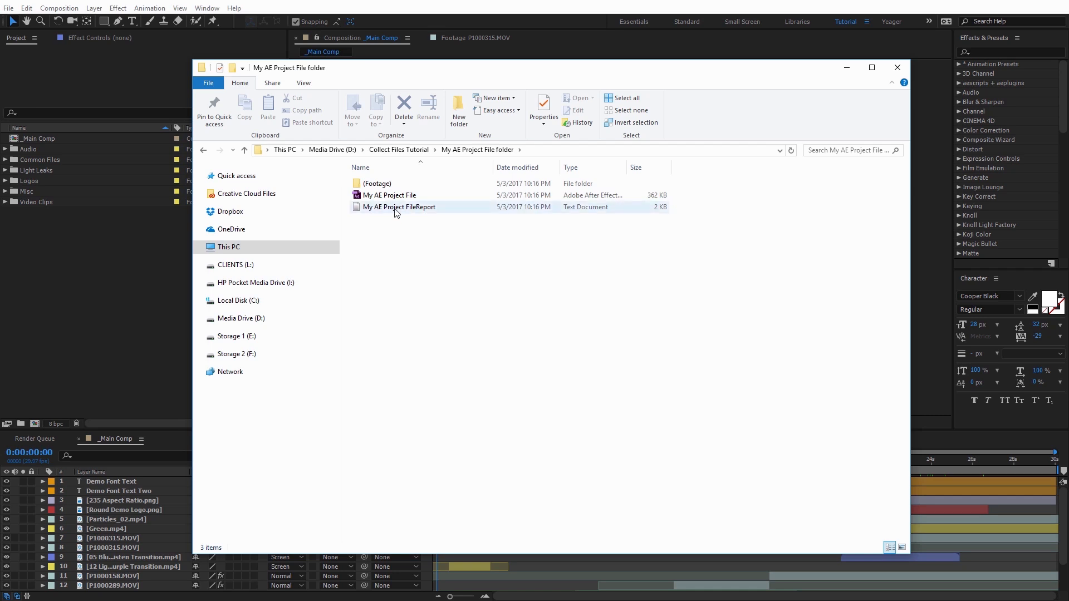
View My AE Project FileReport in Notepad, listing 13 files (1.5 GB) with their original source paths
{"action": "double_click", "coordinate": [400, 207]}
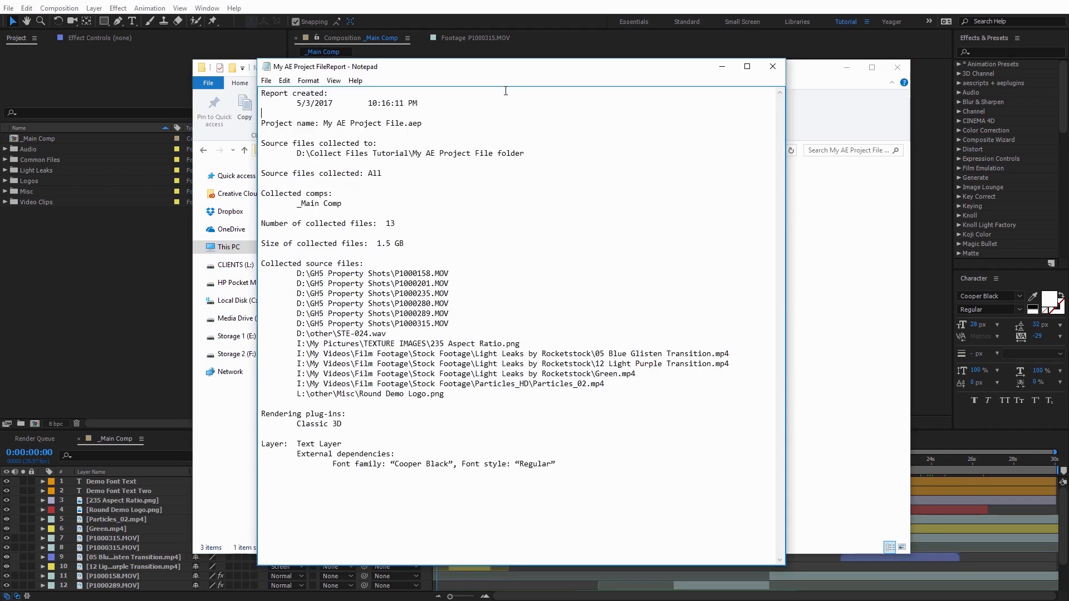
{"action": "mouse_move", "coordinate": [501, 98]}
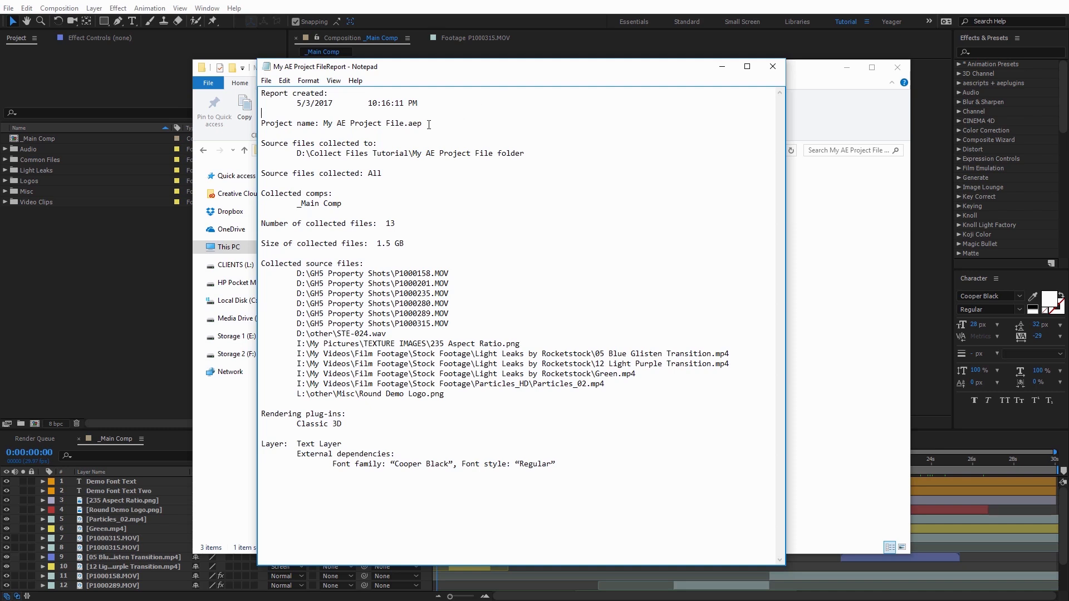
{"action": "left_click", "coordinate": [353, 223]}
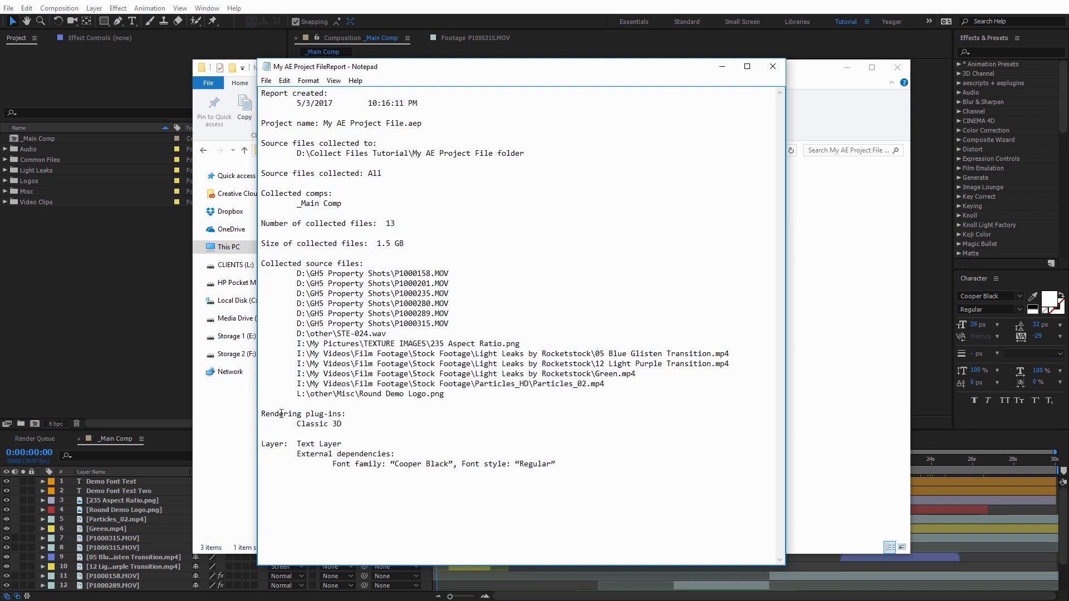
{"action": "mouse_move", "coordinate": [361, 428]}
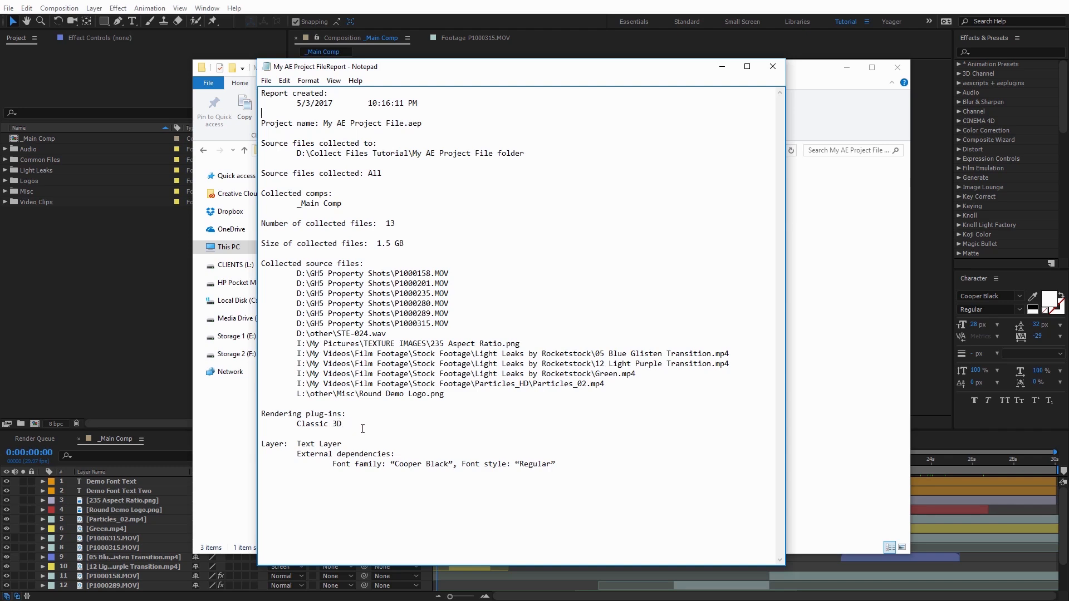
{"action": "mouse_move", "coordinate": [297, 433]}
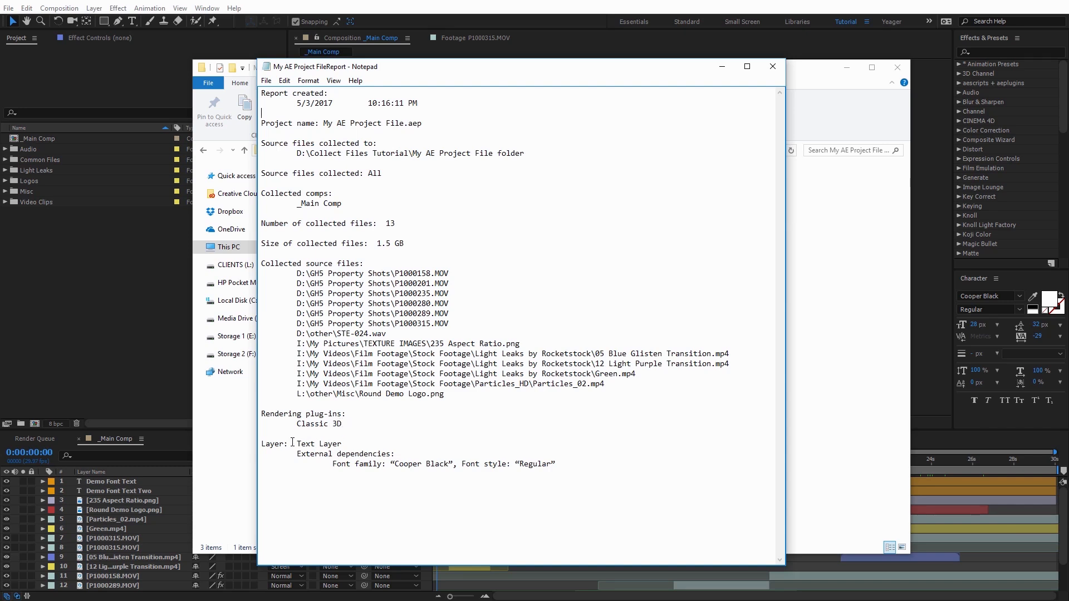
{"action": "mouse_move", "coordinate": [489, 474]}
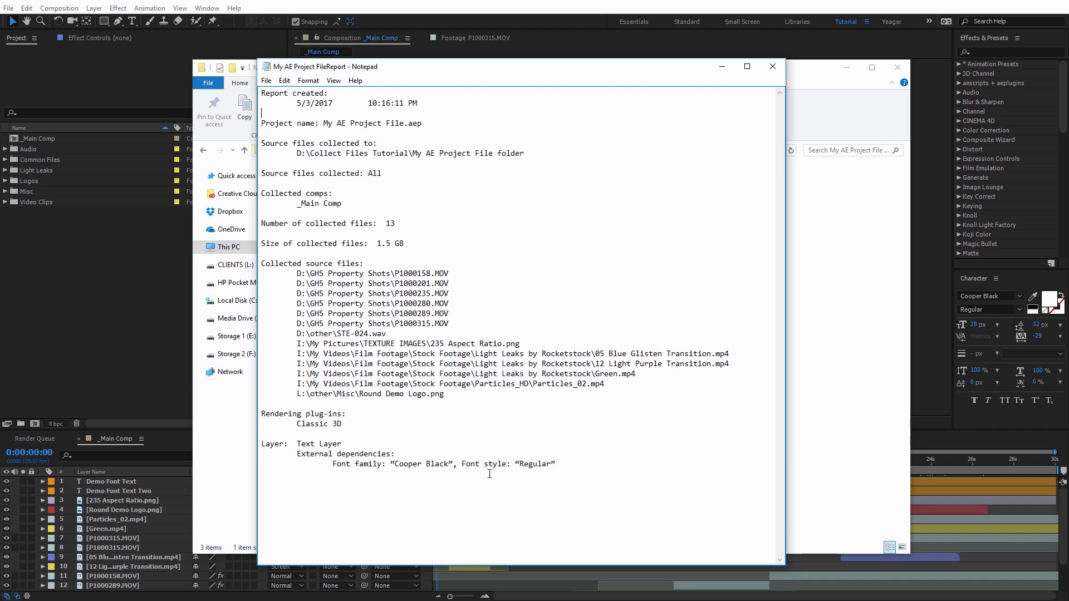
{"action": "mouse_move", "coordinate": [370, 426]}
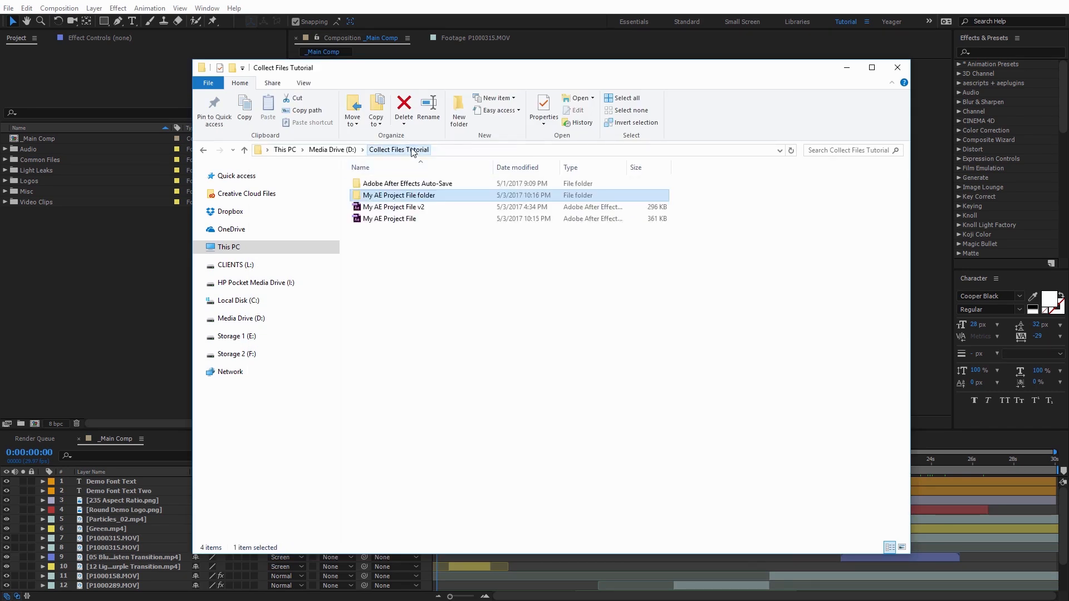
Send My AE Project File folder to a Compressed (zipped) folder of about 1.46 GB
{"action": "right_click", "coordinate": [399, 195]}
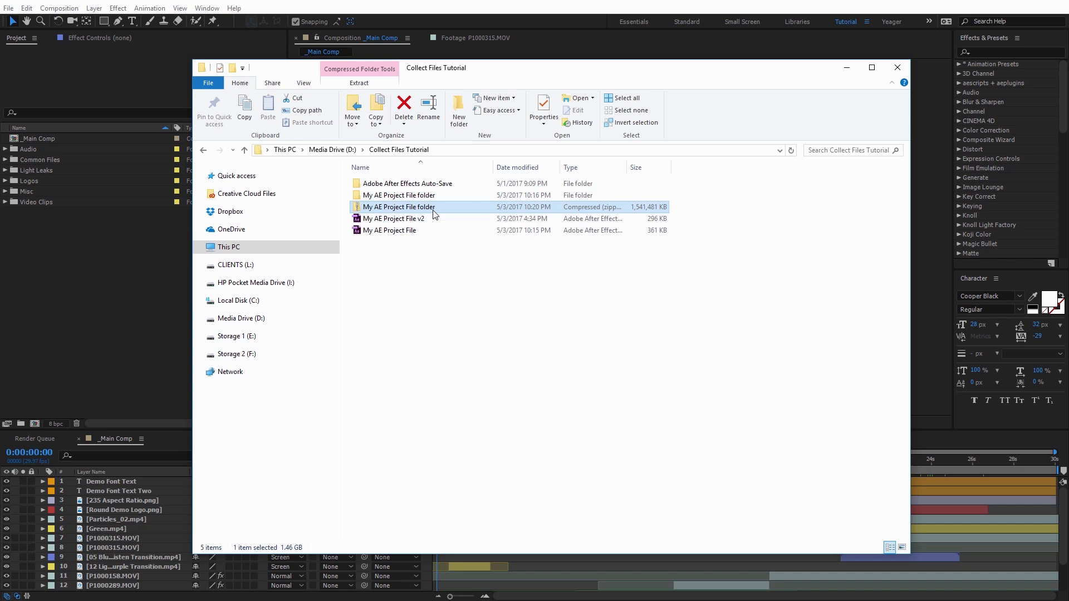
{"action": "left_click", "coordinate": [896, 68]}
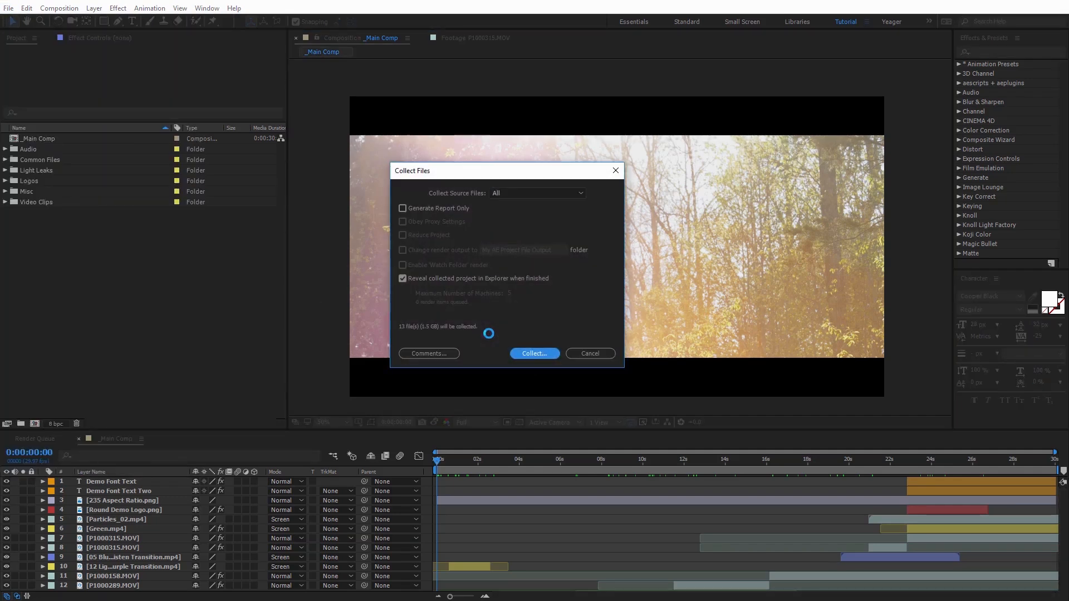
Switch over to the PremiumBeat blog page, TheBeat, listing filmmaking articles
{"action": "left_click", "coordinate": [534, 353]}
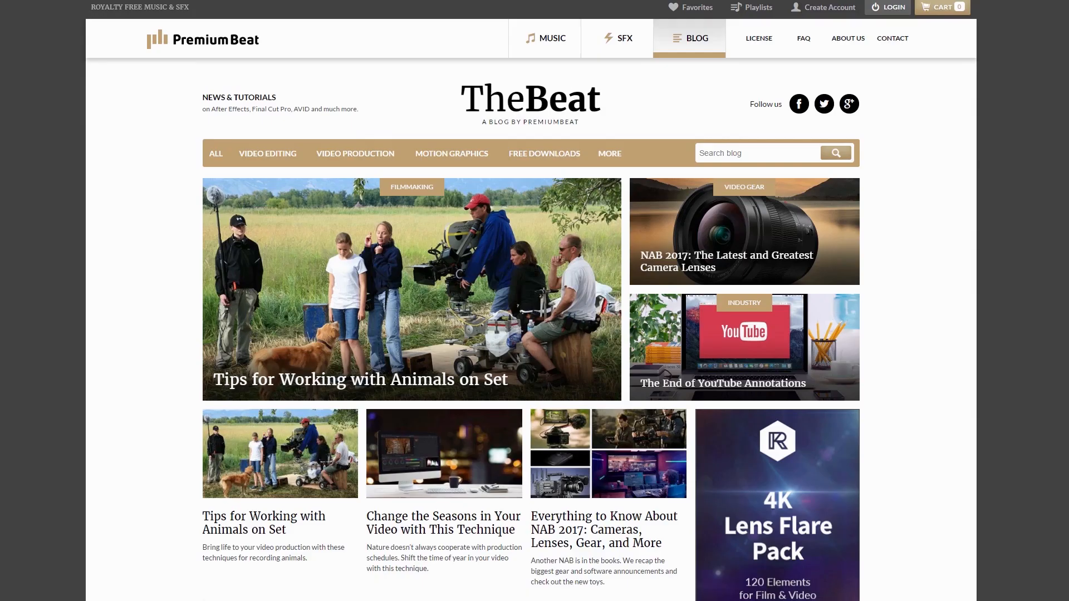
Go to the SFX library and search for 'Royalty Free Stock Music'
{"action": "scroll", "scroll_direction": "down", "scroll_amount": 3}
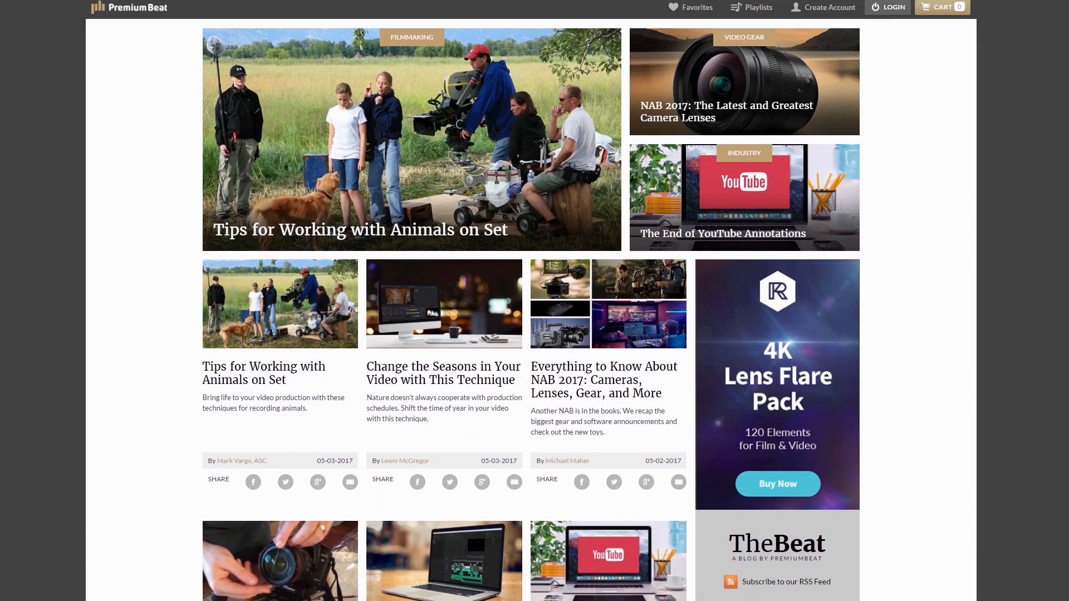
{"action": "left_click", "coordinate": [624, 38]}
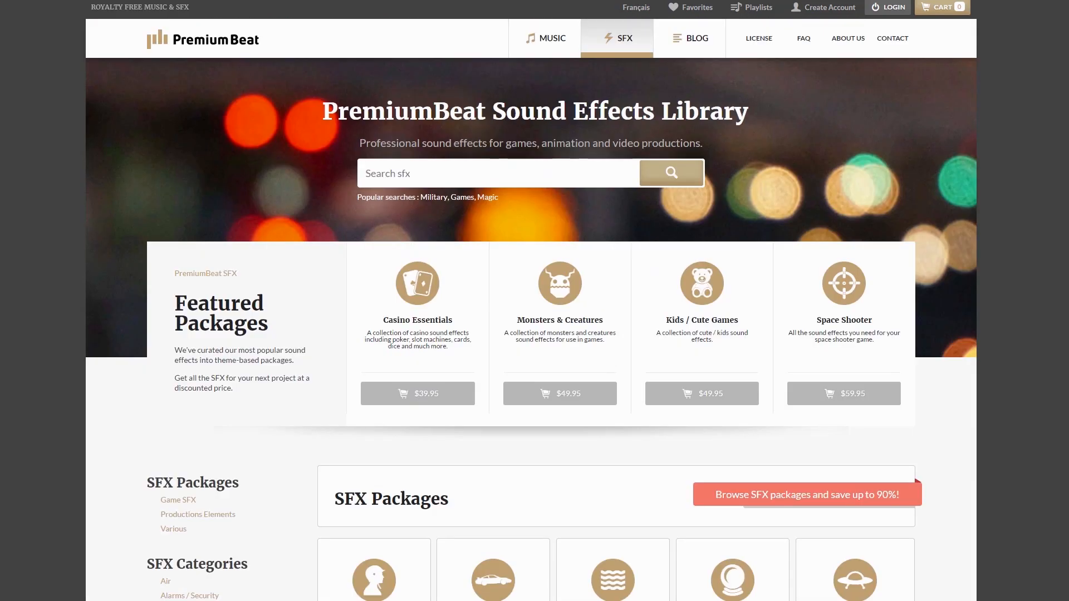
{"action": "mouse_move", "coordinate": [522, 288]}
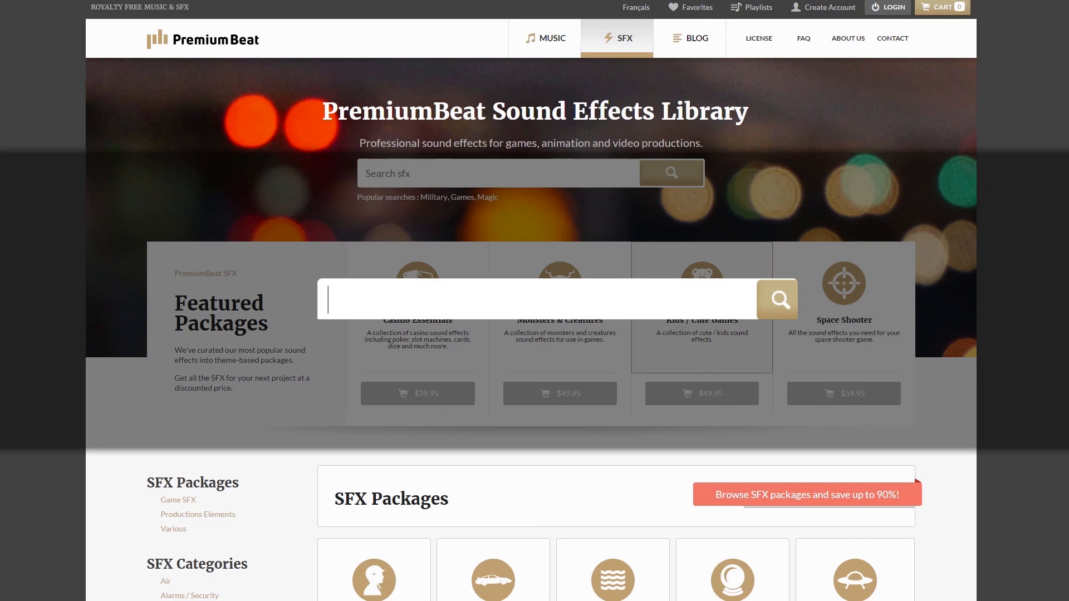
{"action": "type", "text": "Royalty Free Stock Music"}
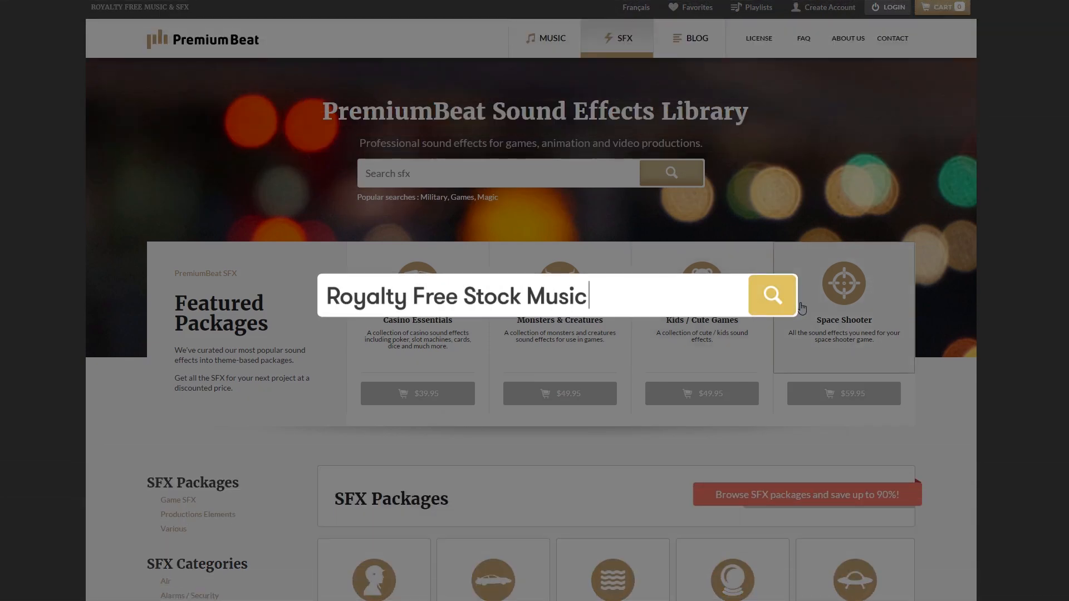